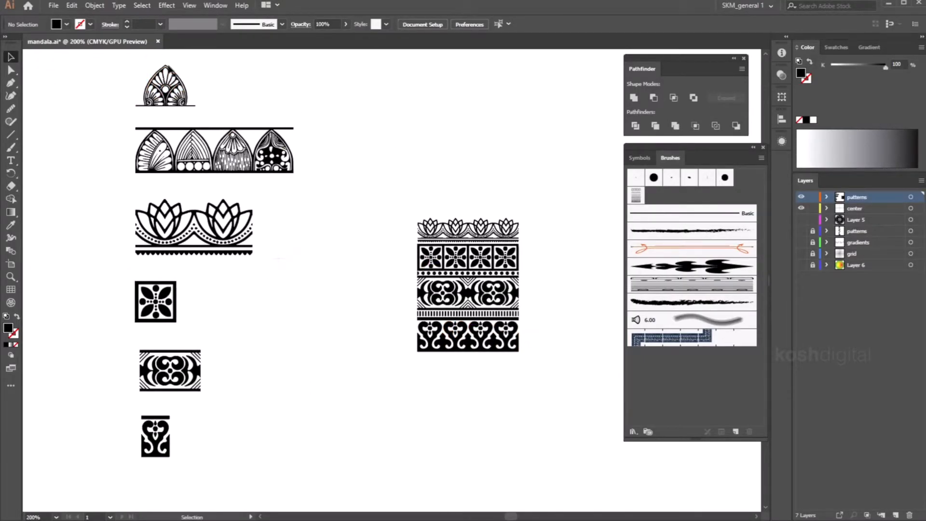
{"action": "mouse_move", "coordinate": [265, 65]}
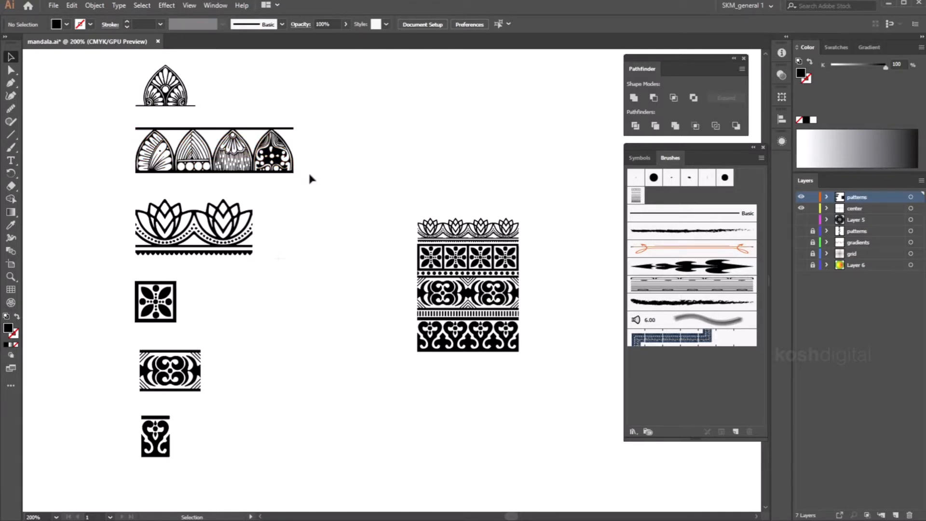
- Assemble the lotus, medallion and heart-motif rows into the stacked border tile
{"action": "left_click", "coordinate": [214, 149]}
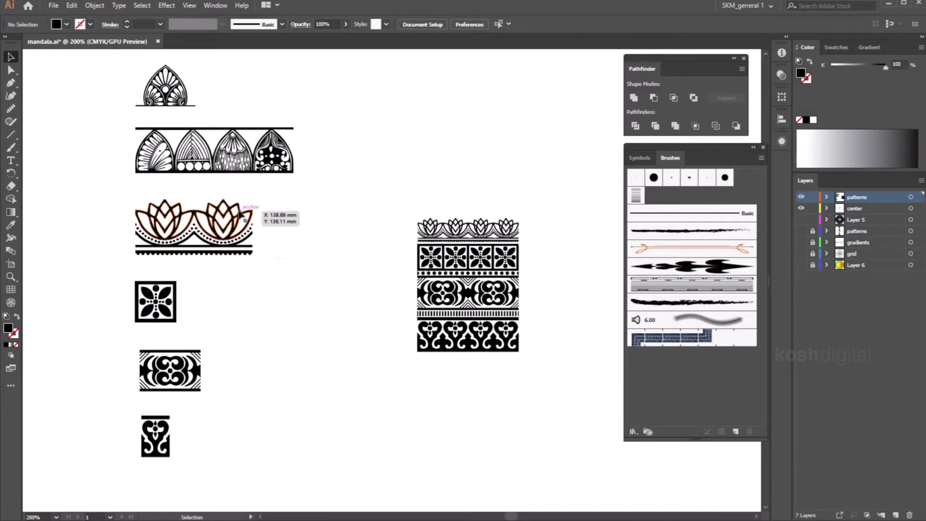
{"action": "left_click", "coordinate": [194, 227]}
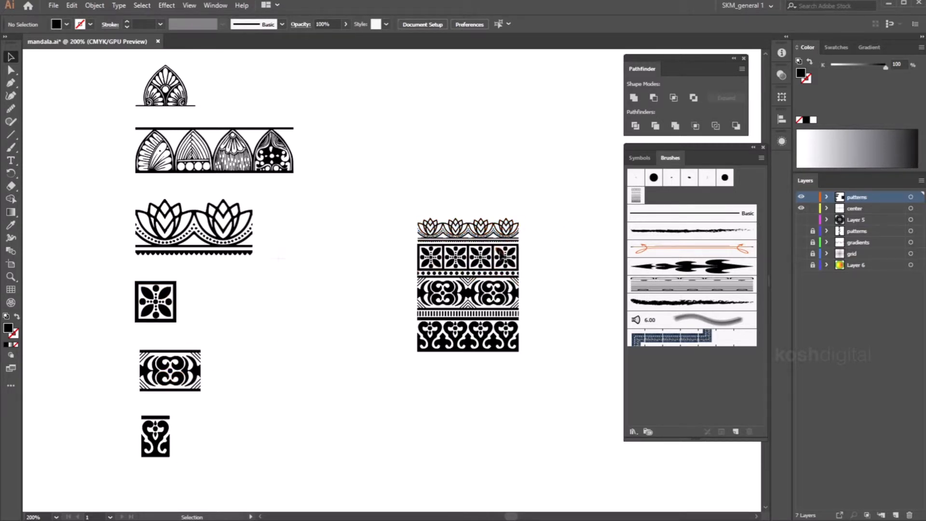
{"action": "left_click", "coordinate": [466, 231]}
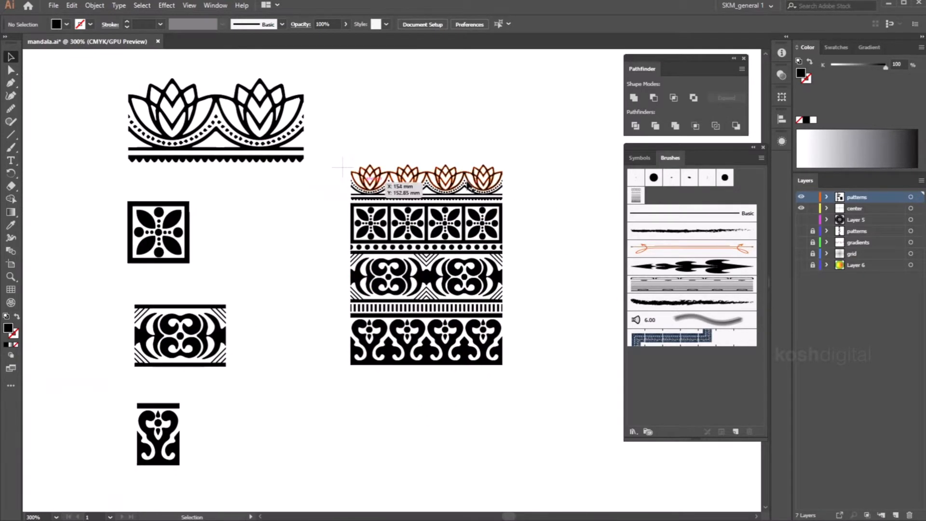
{"action": "left_click", "coordinate": [344, 236]}
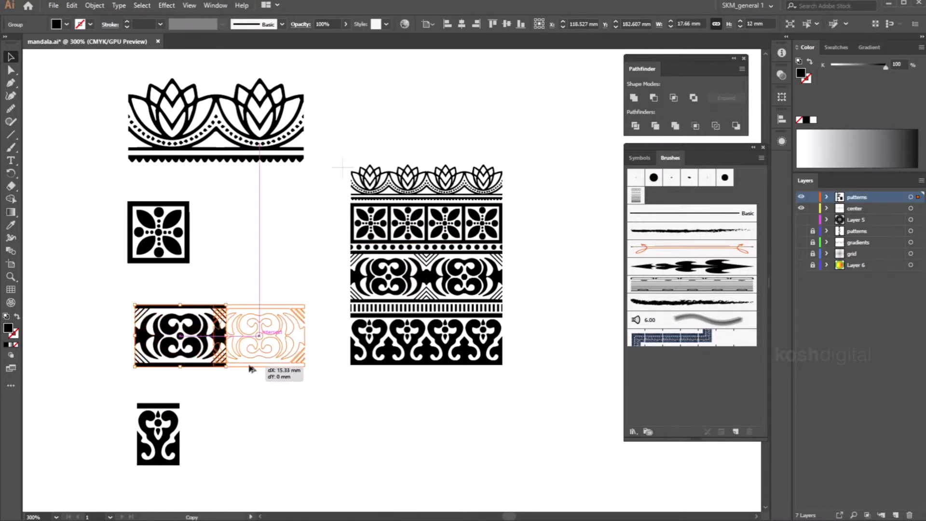
{"action": "left_click_drag", "start_coordinate": [258, 336], "coordinate": [272, 336]}
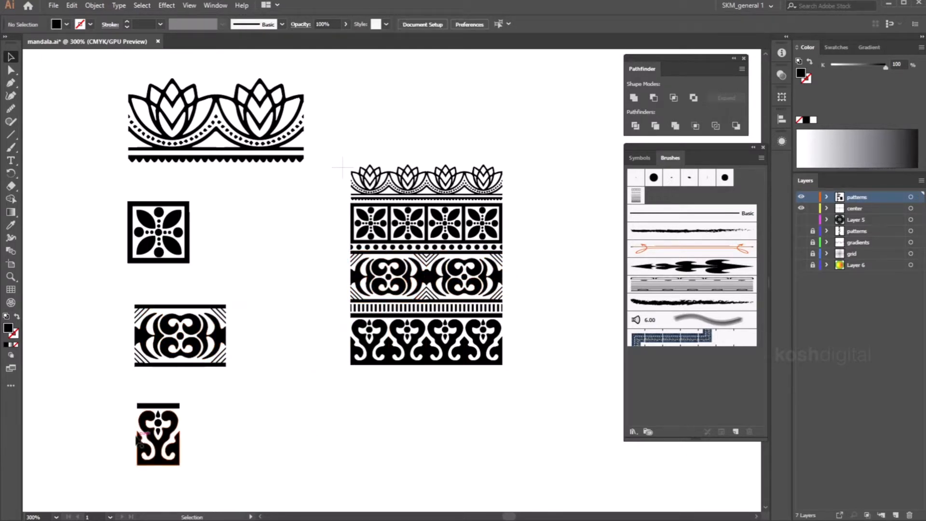
{"action": "left_click", "coordinate": [369, 339]}
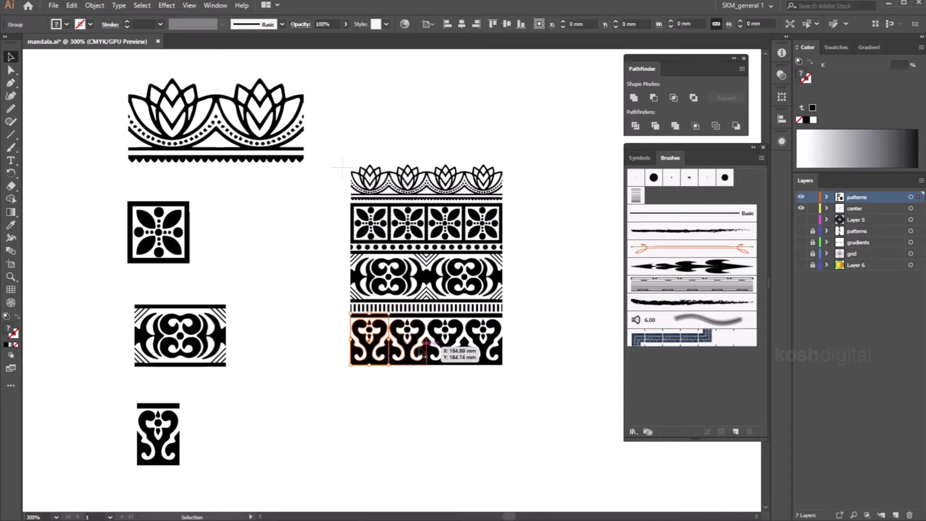
{"action": "left_click", "coordinate": [542, 397]}
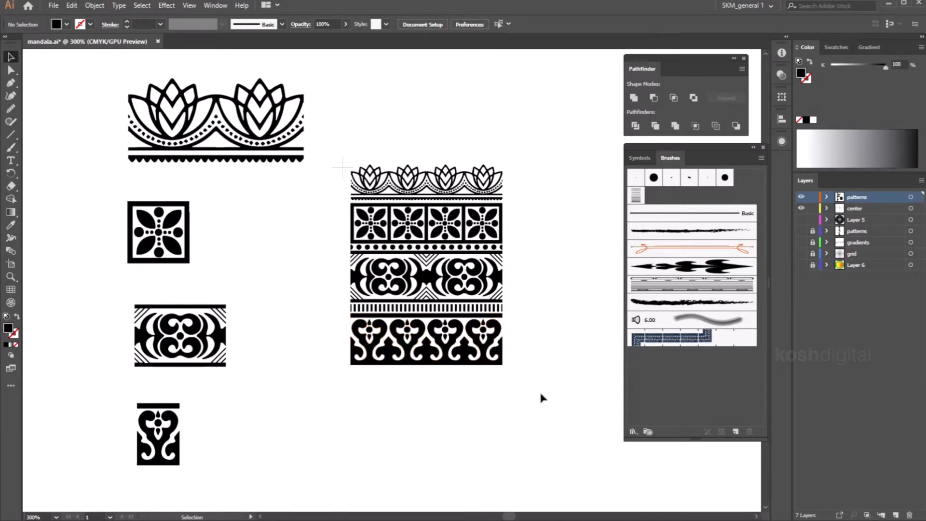
{"action": "mouse_move", "coordinate": [515, 312]}
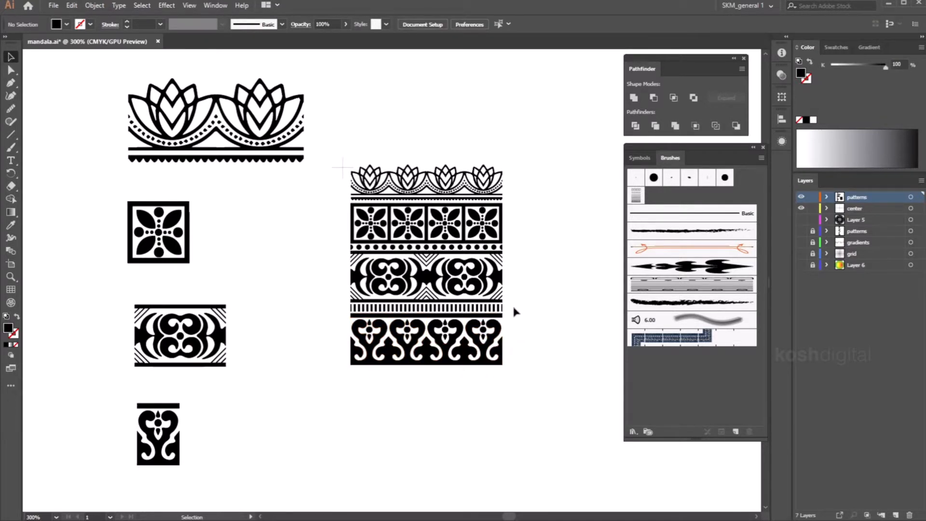
{"action": "left_click", "coordinate": [425, 308]}
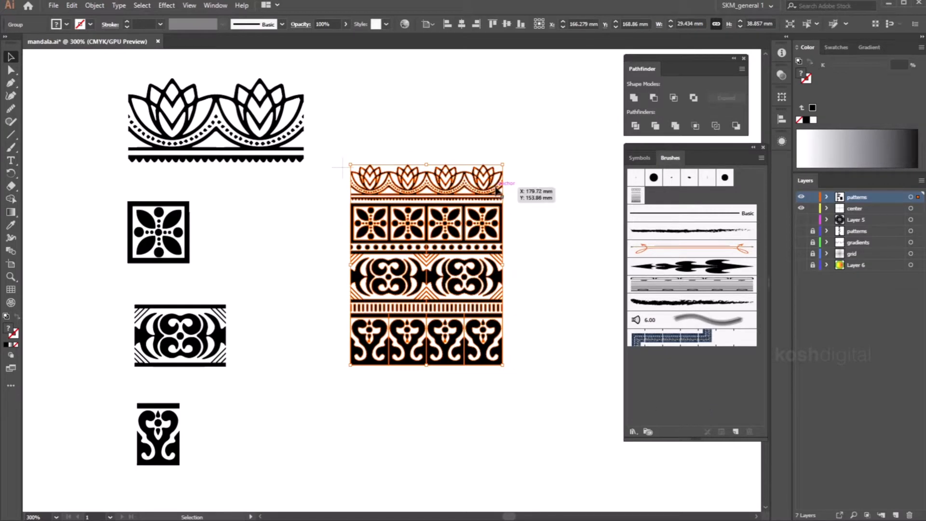
- Save the whole tile as Pattern Brush 1 with Auto-Sliced corner tiles
{"action": "left_click", "coordinate": [215, 6]}
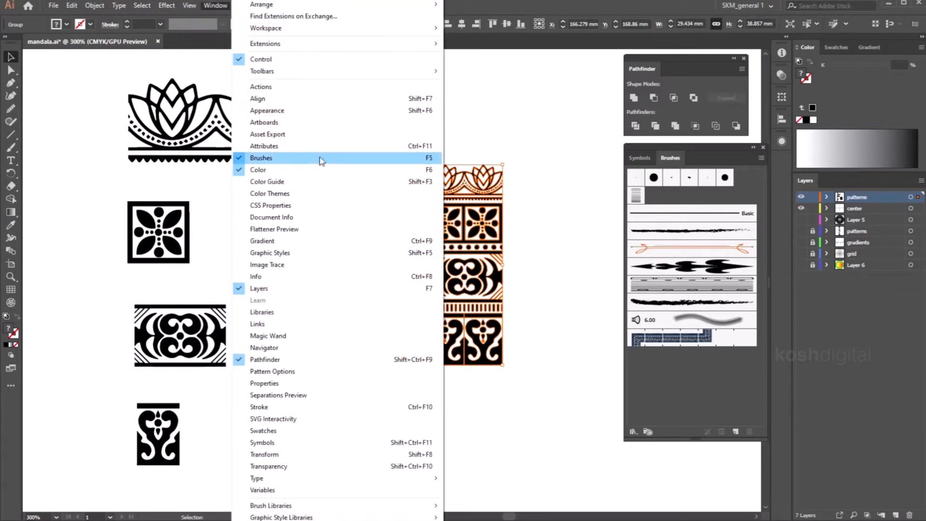
{"action": "left_click", "coordinate": [261, 157]}
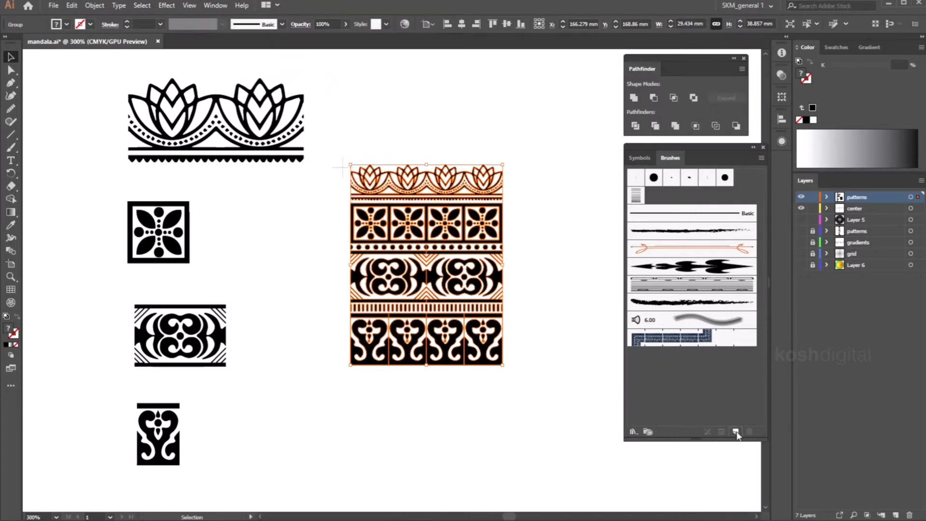
{"action": "left_click", "coordinate": [736, 432]}
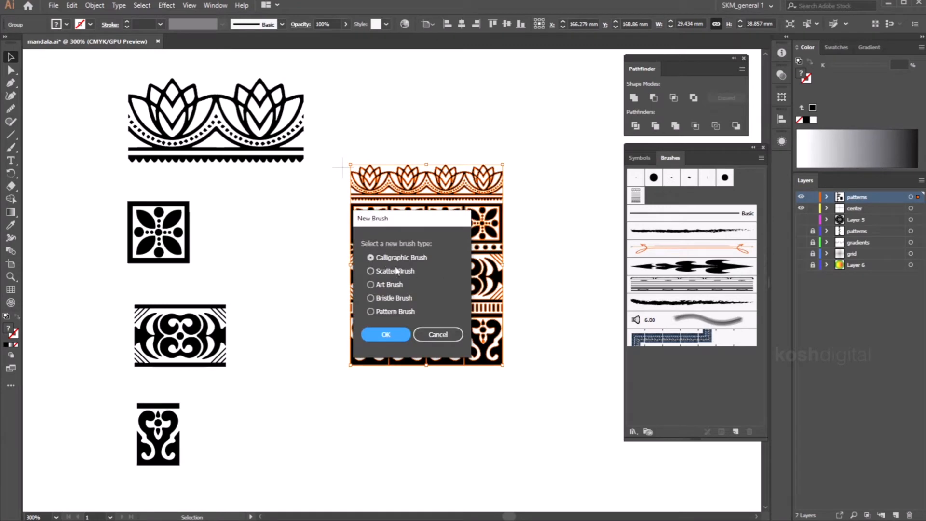
{"action": "left_click", "coordinate": [370, 311]}
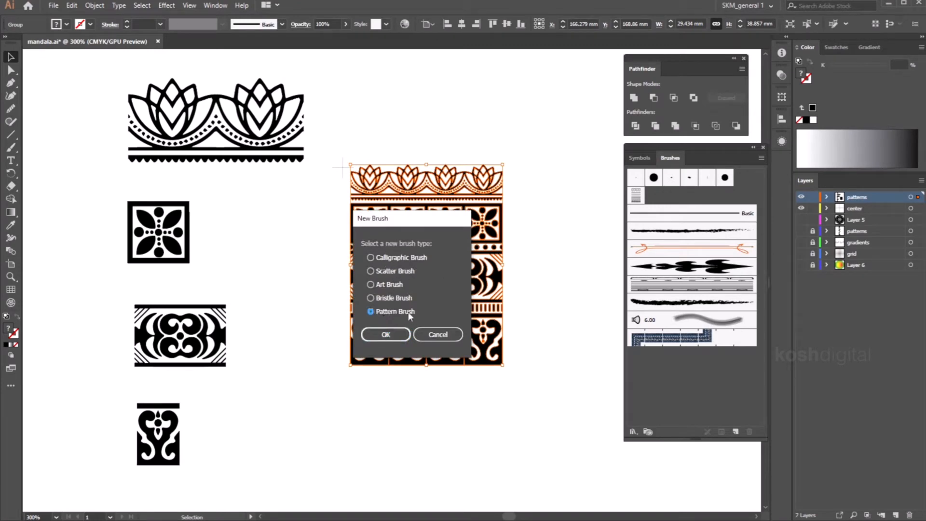
{"action": "left_click", "coordinate": [385, 334]}
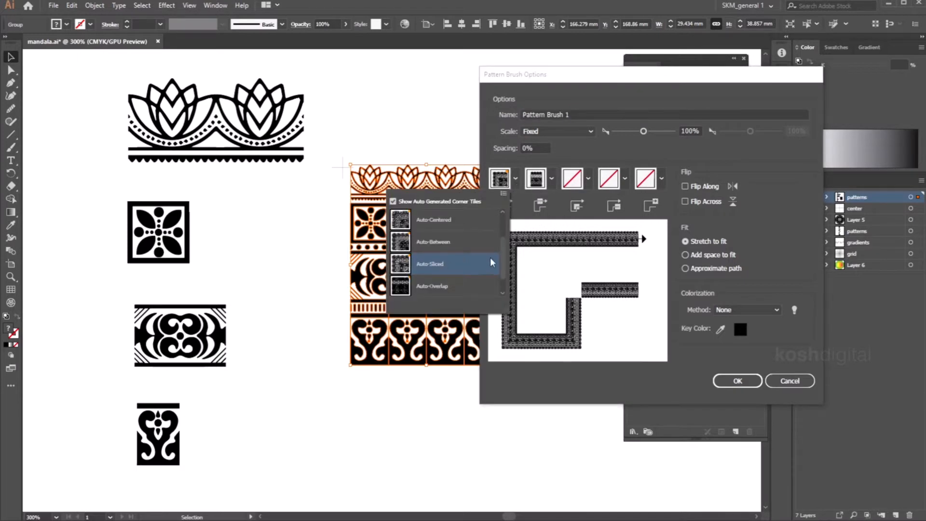
{"action": "mouse_move", "coordinate": [499, 250]}
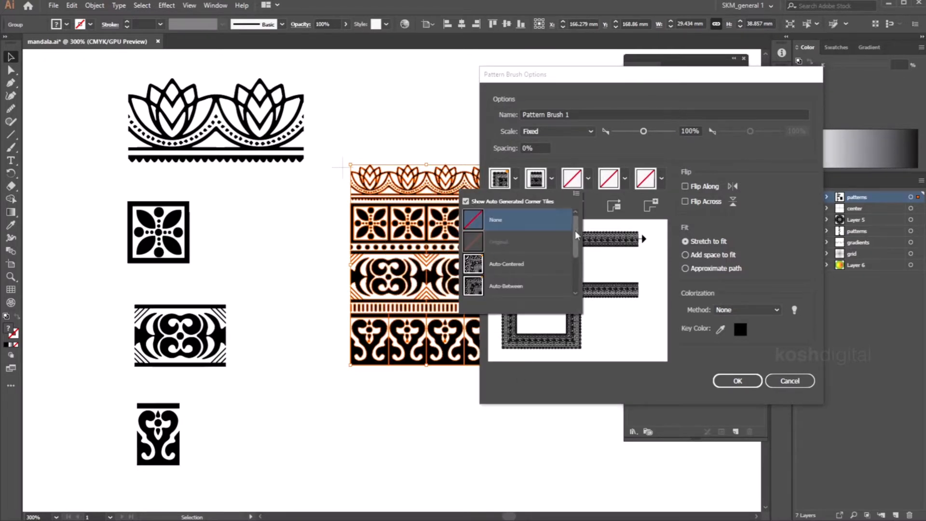
{"action": "left_click", "coordinate": [570, 178]}
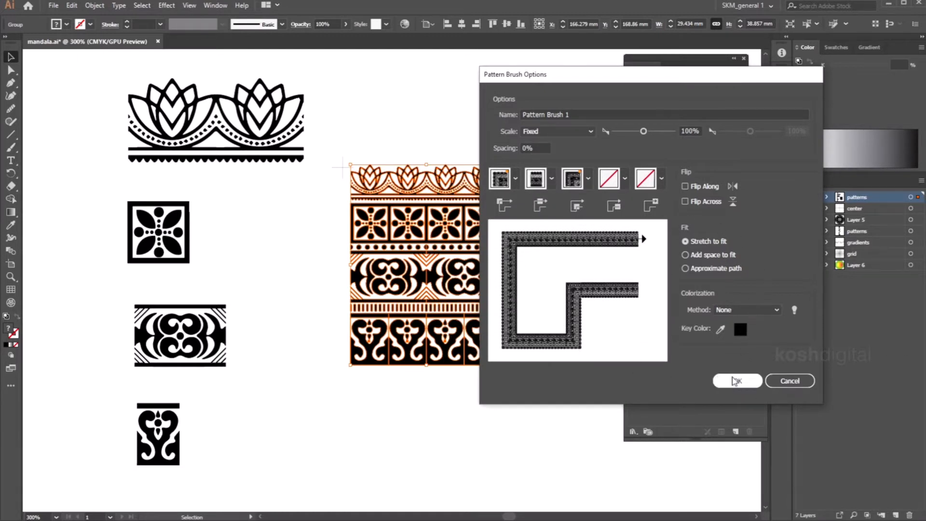
{"action": "left_click", "coordinate": [737, 380]}
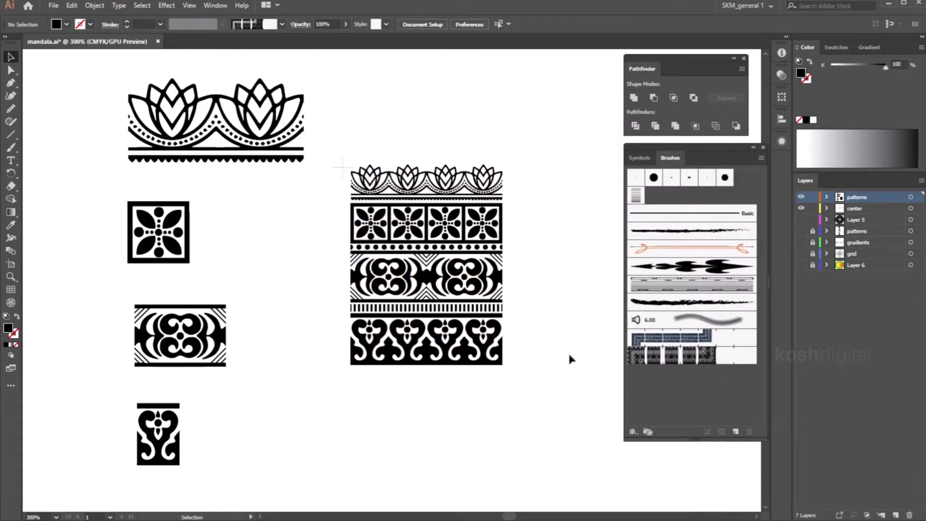
{"action": "mouse_move", "coordinate": [543, 362]}
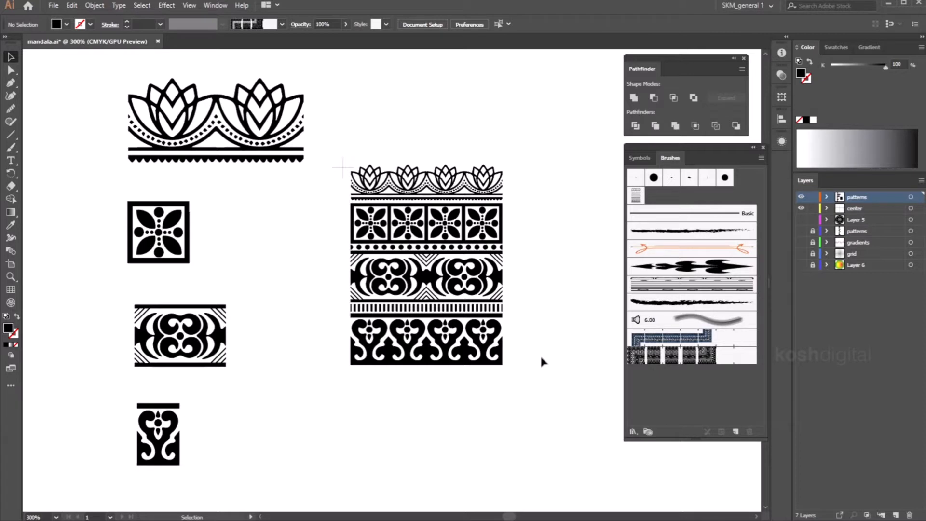
{"action": "mouse_move", "coordinate": [564, 298]}
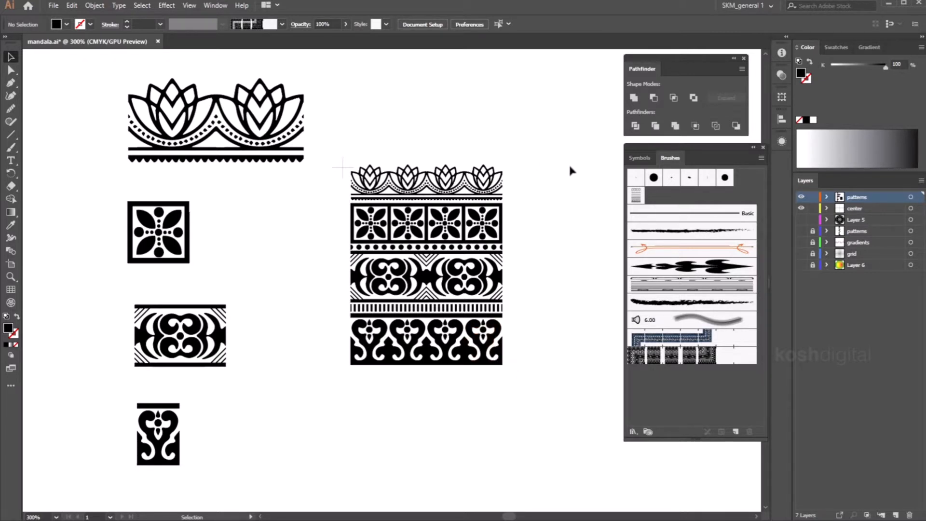
- Add a new layer and draw a 150 mm circle at the page centre
{"action": "left_click", "coordinate": [897, 515]}
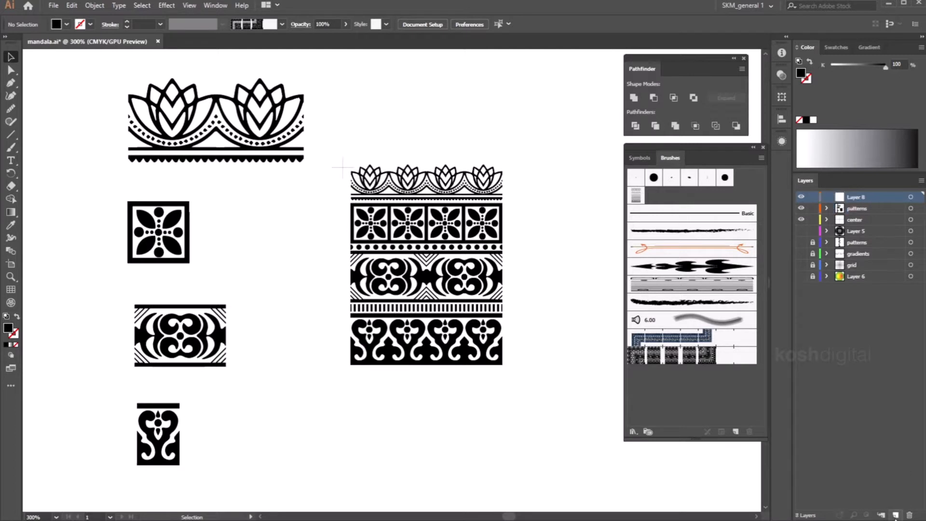
{"action": "left_click", "coordinate": [801, 208]}
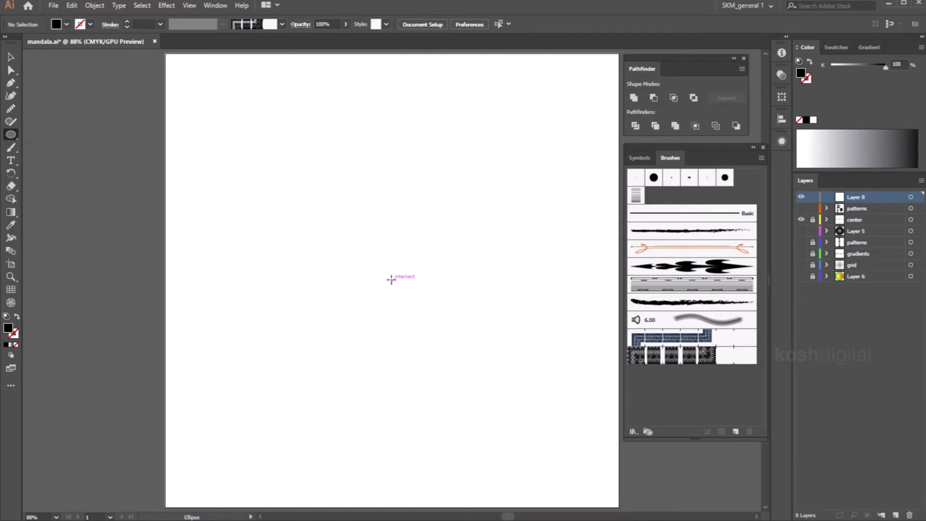
{"action": "left_click", "coordinate": [391, 280]}
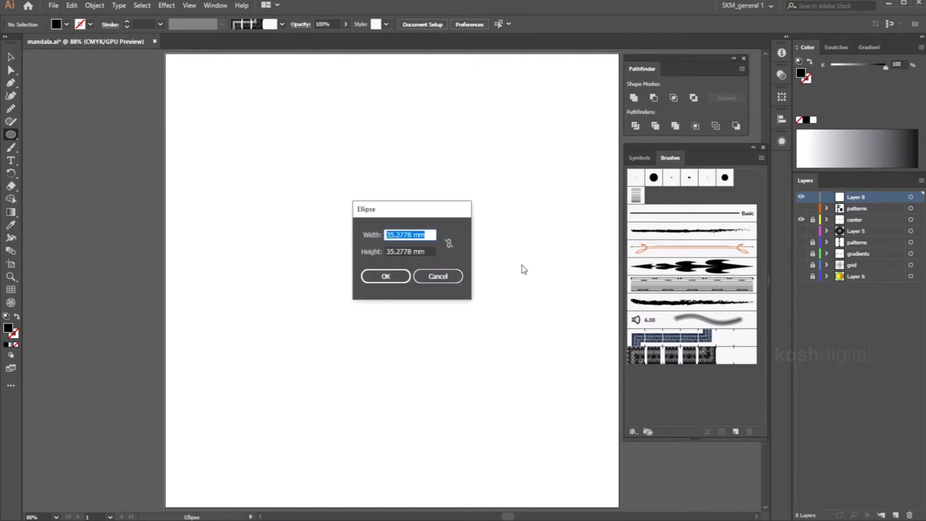
{"action": "type", "text": "150 mm"}
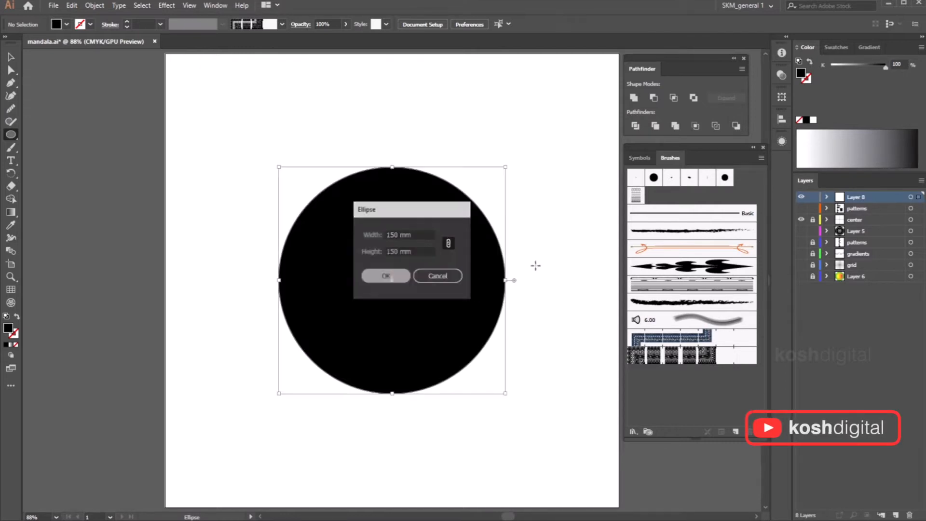
{"action": "left_click", "coordinate": [386, 276]}
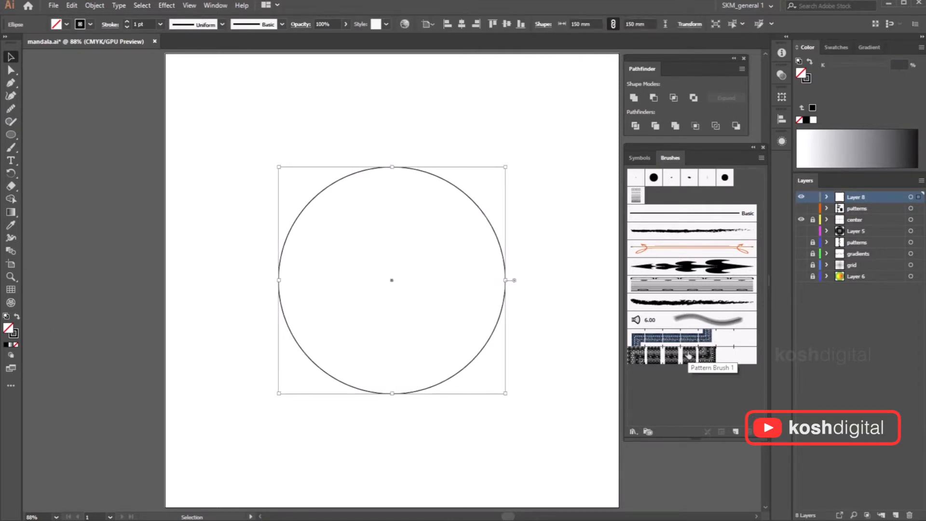
- Apply Pattern Brush 1 to the circle, testing stroke weights and keeping 1 pt
{"action": "left_click", "coordinate": [673, 355]}
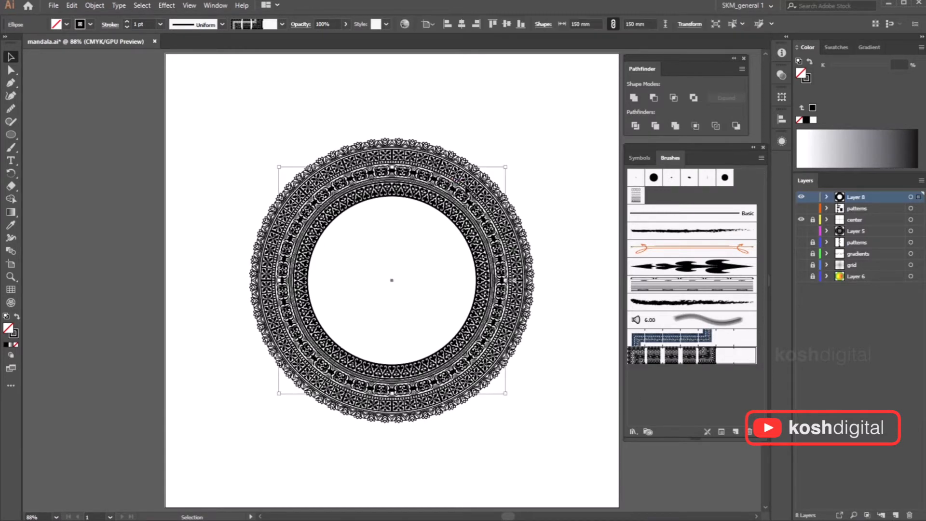
{"action": "left_click", "coordinate": [159, 24]}
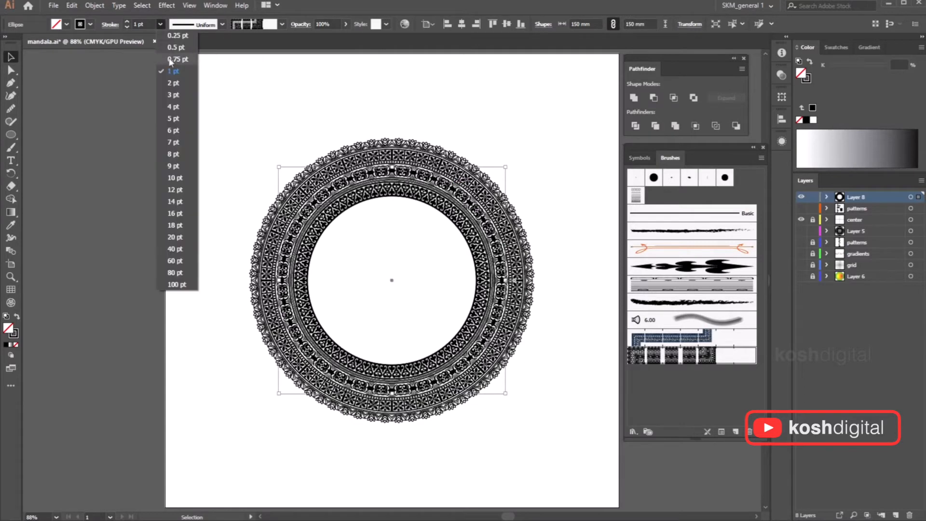
{"action": "left_click", "coordinate": [177, 59]}
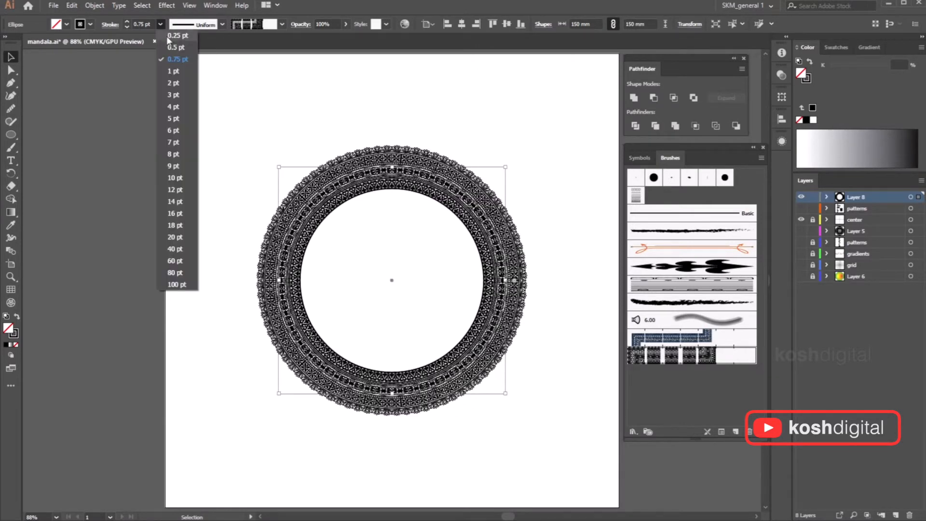
{"action": "left_click", "coordinate": [177, 35]}
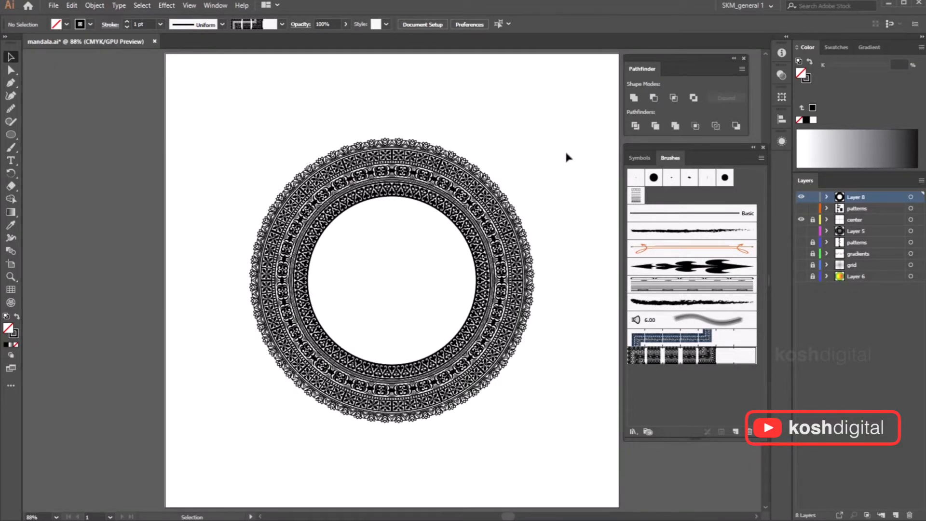
{"action": "mouse_move", "coordinate": [263, 377]}
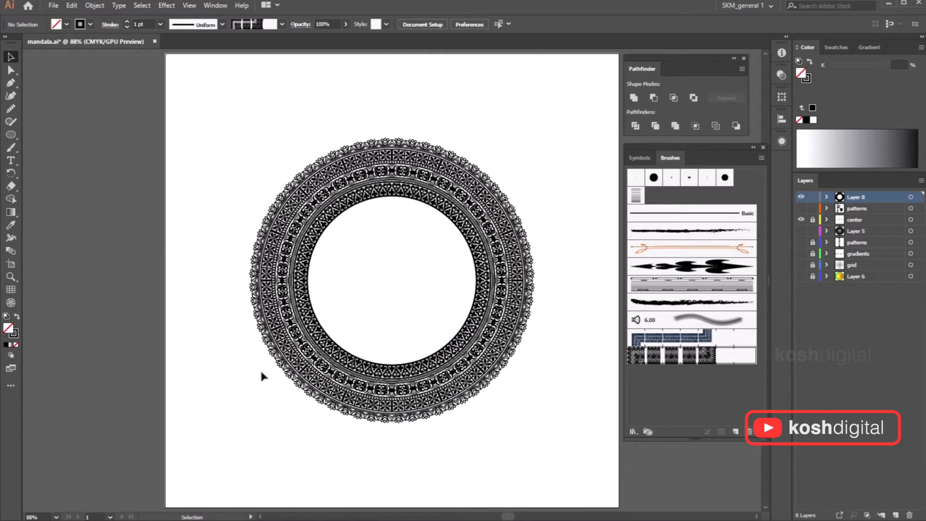
{"action": "left_click", "coordinate": [800, 208]}
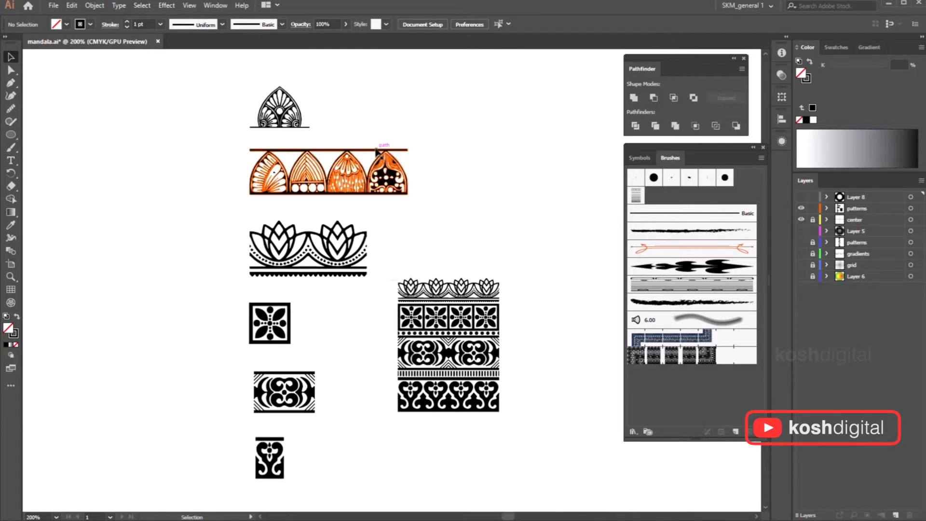
- Save the arched petal border group as a second pattern brush, then show Layer 8
{"action": "left_click", "coordinate": [328, 171]}
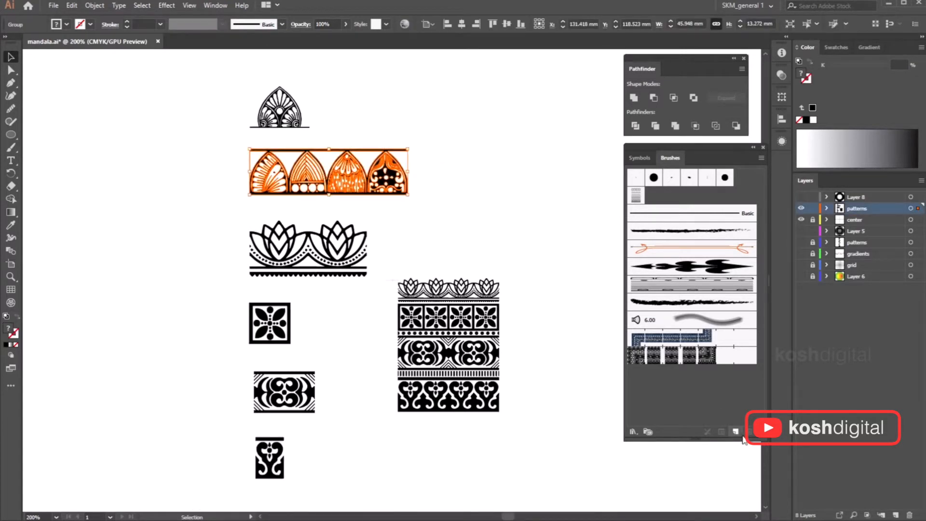
{"action": "left_click", "coordinate": [721, 431]}
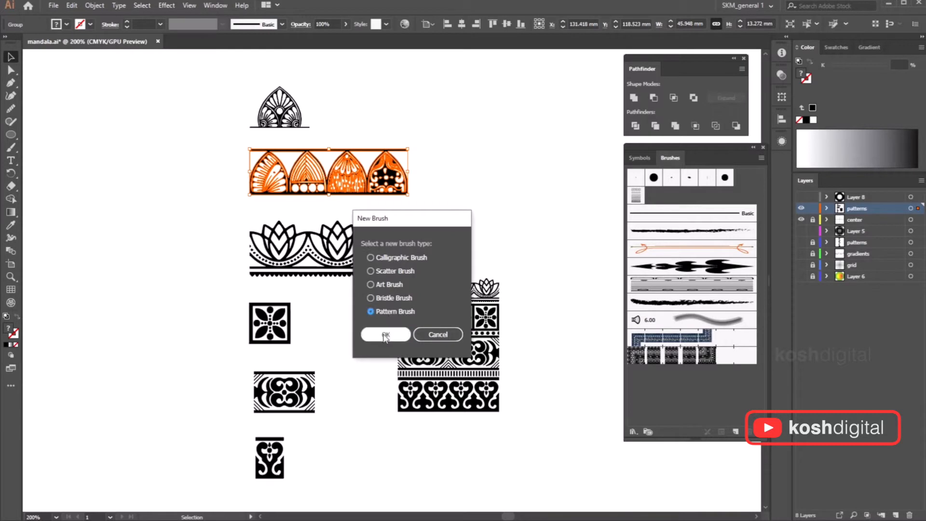
{"action": "left_click", "coordinate": [384, 334]}
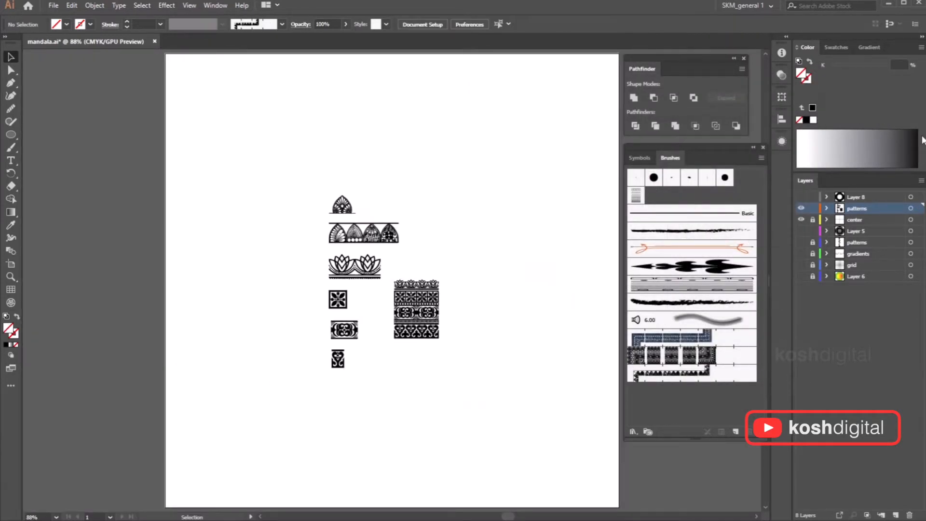
{"action": "left_click", "coordinate": [857, 197]}
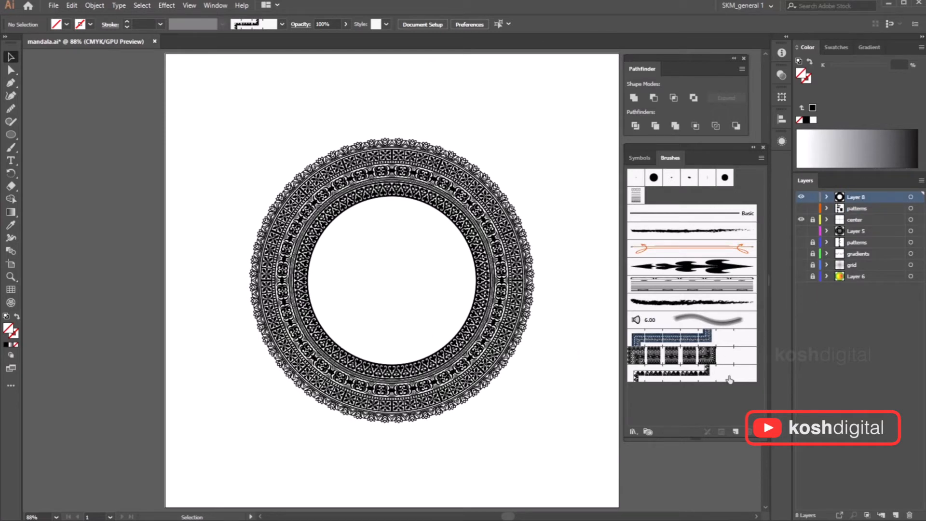
- Draw a 200 mm centre circle, then resize it to 210 mm in the control bar
{"action": "left_click", "coordinate": [10, 134]}
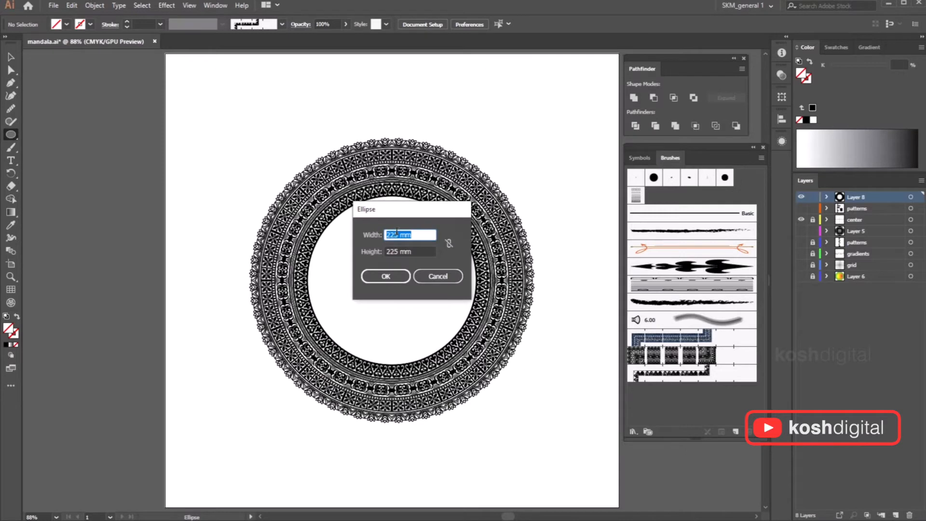
{"action": "type", "text": "200"}
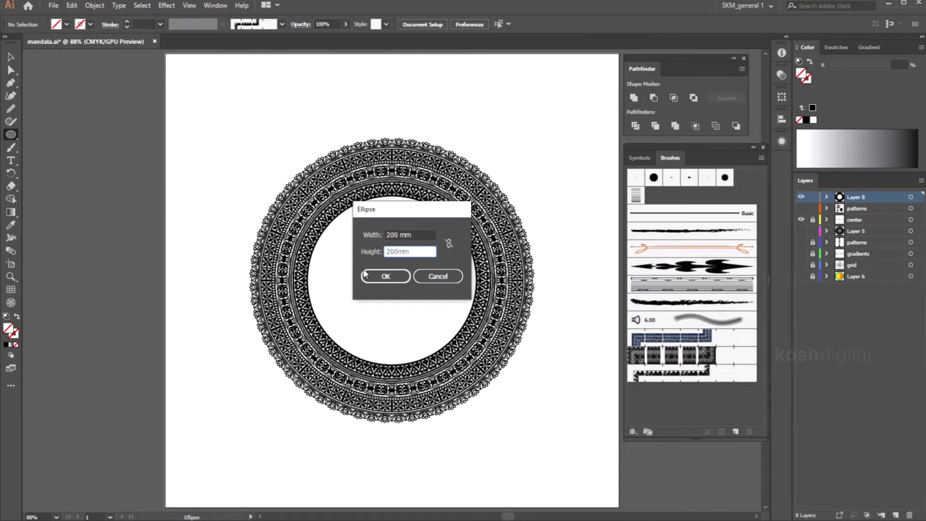
{"action": "left_click", "coordinate": [386, 276]}
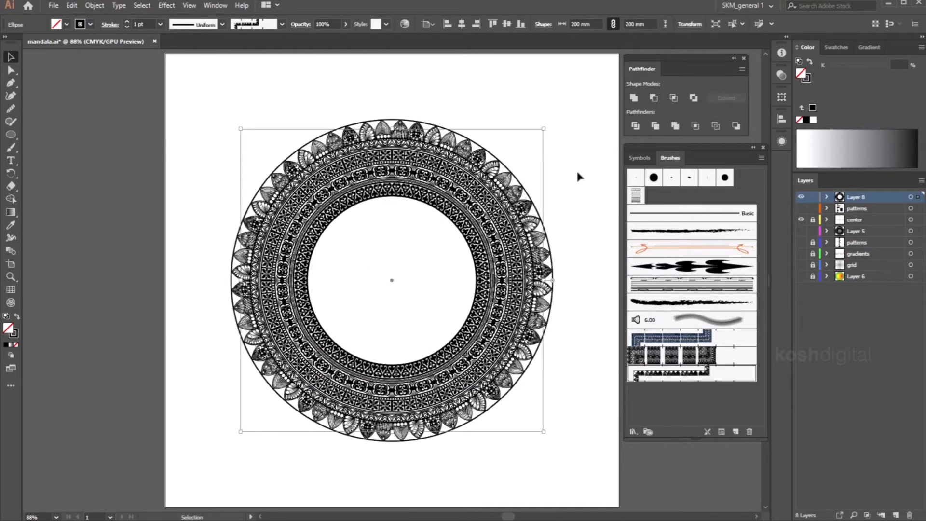
{"action": "mouse_move", "coordinate": [517, 174]}
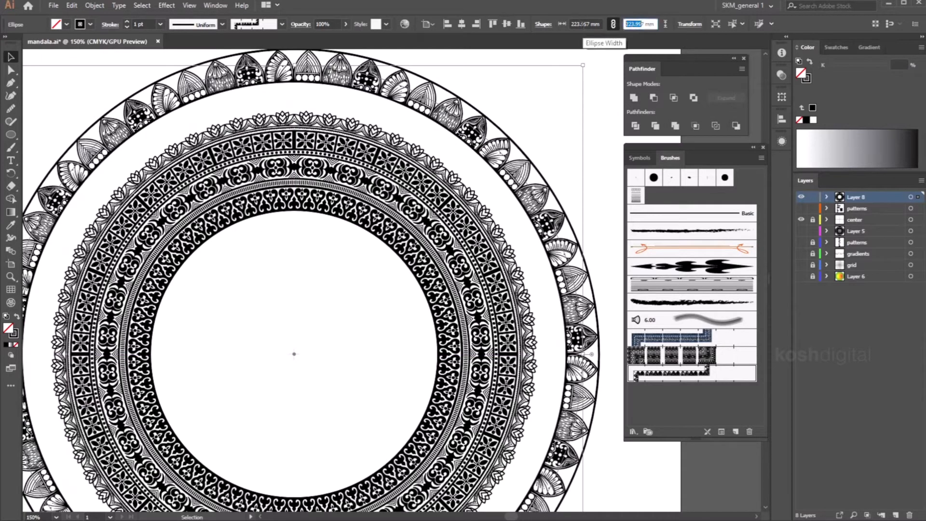
{"action": "type", "text": "210"}
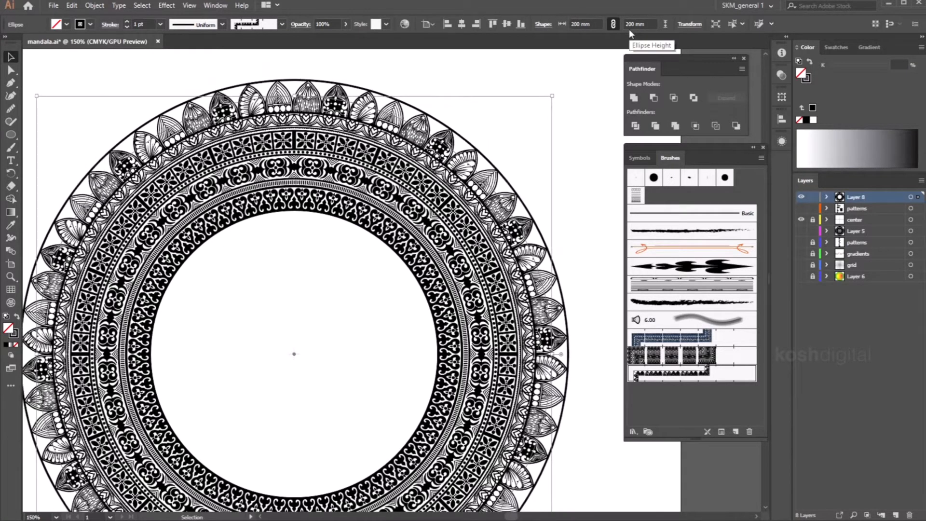
{"action": "left_click", "coordinate": [582, 24]}
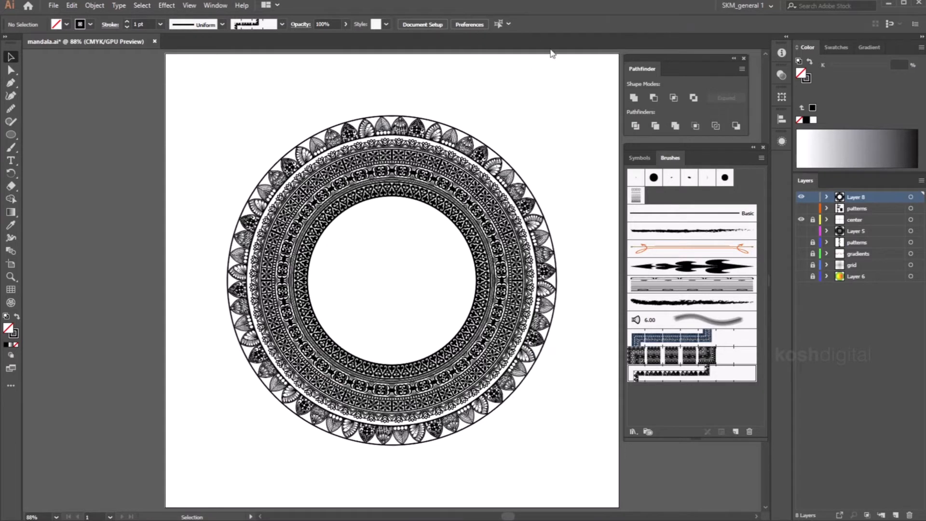
{"action": "mouse_move", "coordinate": [424, 276]}
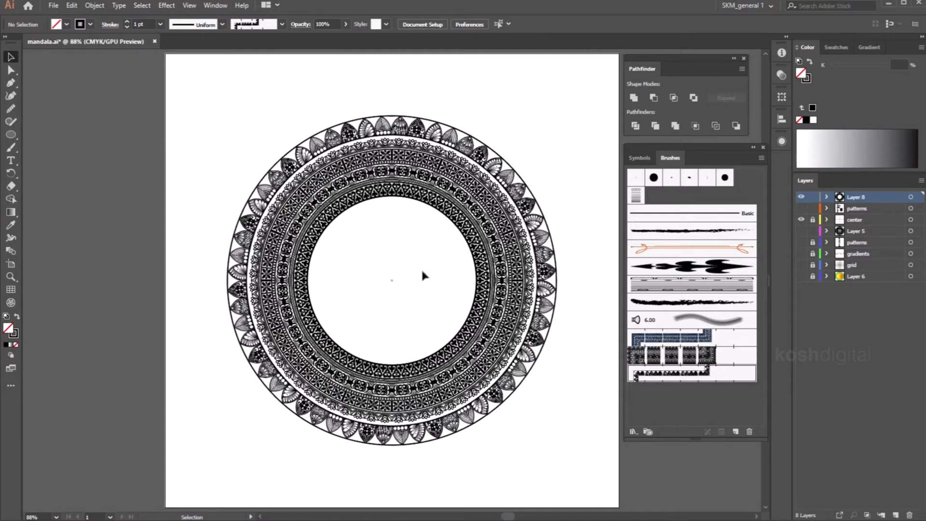
{"action": "mouse_move", "coordinate": [351, 323]}
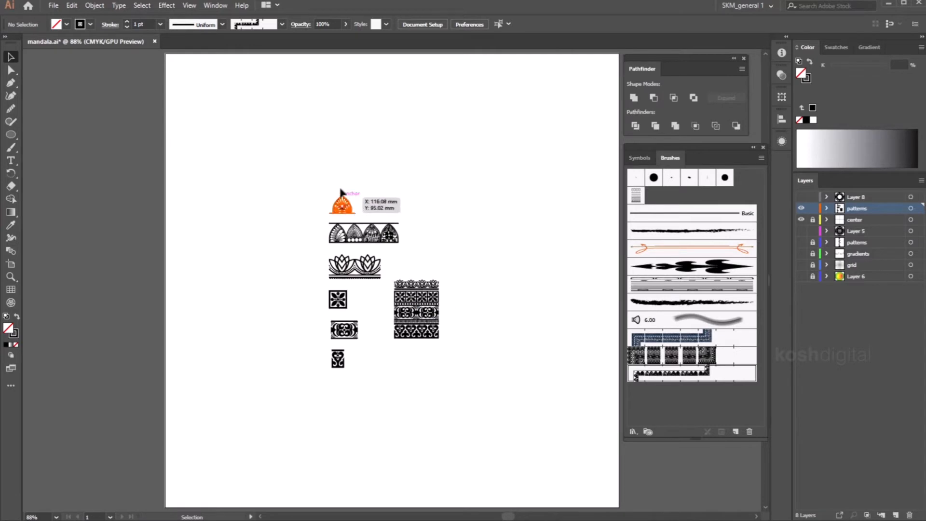
- Save the single arched petal motif as a third pattern brush
{"action": "left_click", "coordinate": [342, 203]}
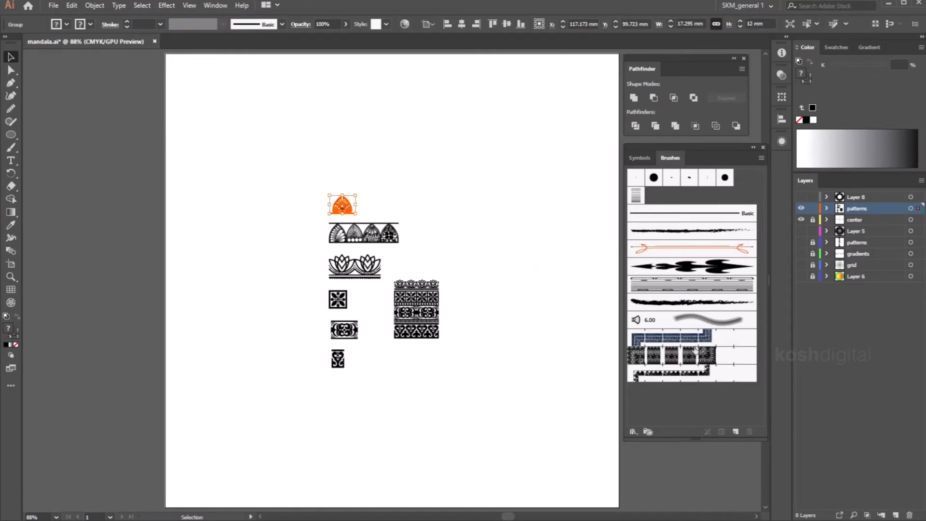
{"action": "left_click", "coordinate": [736, 431]}
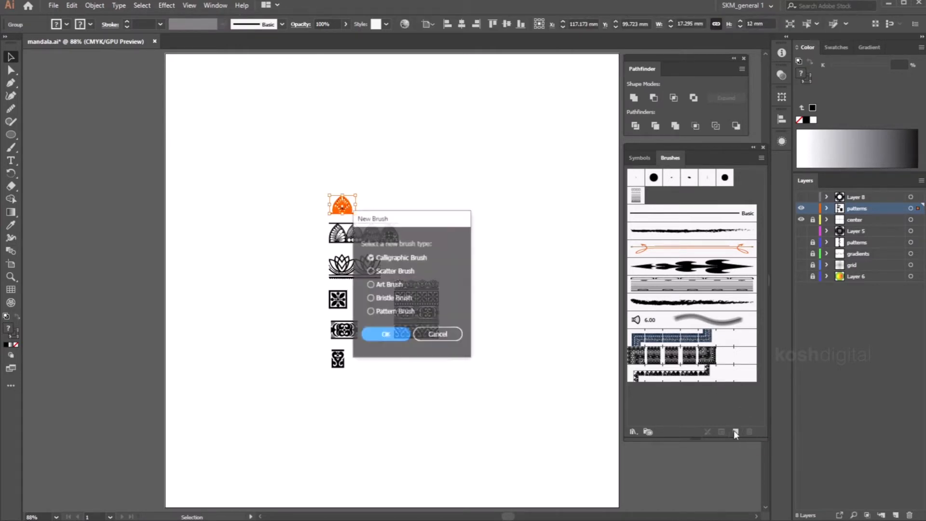
{"action": "left_click", "coordinate": [386, 333]}
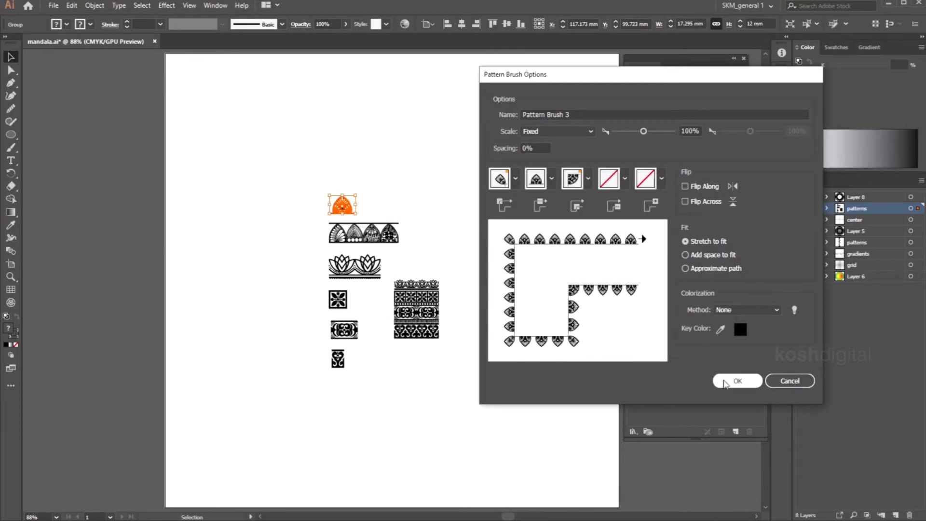
{"action": "left_click", "coordinate": [737, 381]}
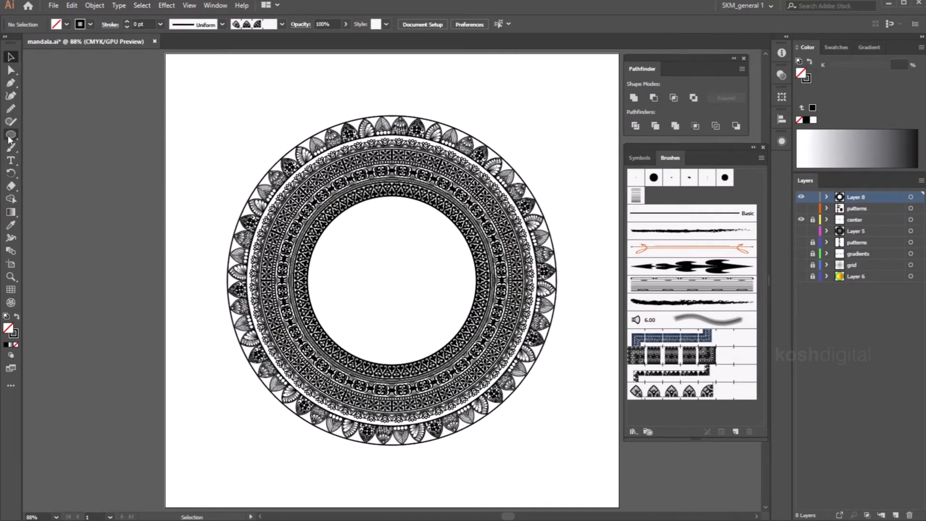
- Draw another centre circle and set its stroke weight to 1 pt
{"action": "left_click", "coordinate": [11, 134]}
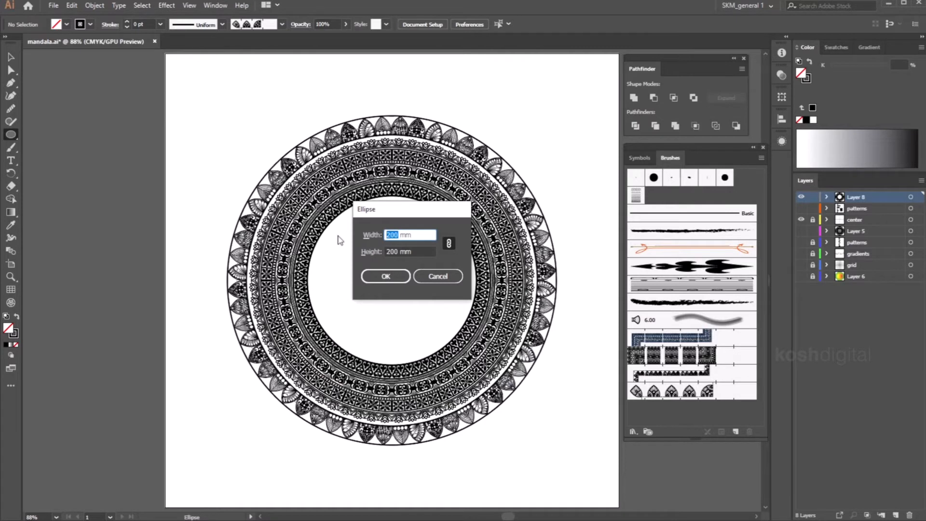
{"action": "left_click", "coordinate": [385, 276]}
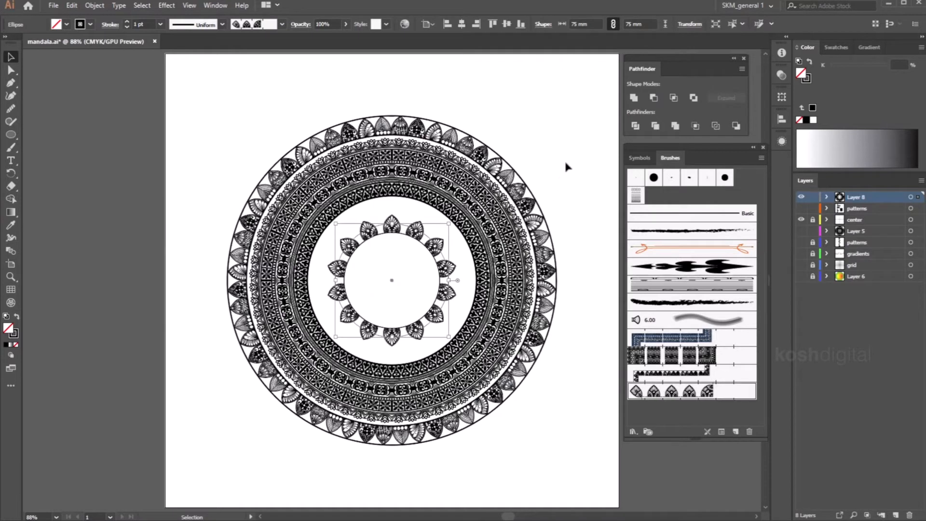
{"action": "mouse_move", "coordinate": [572, 180]}
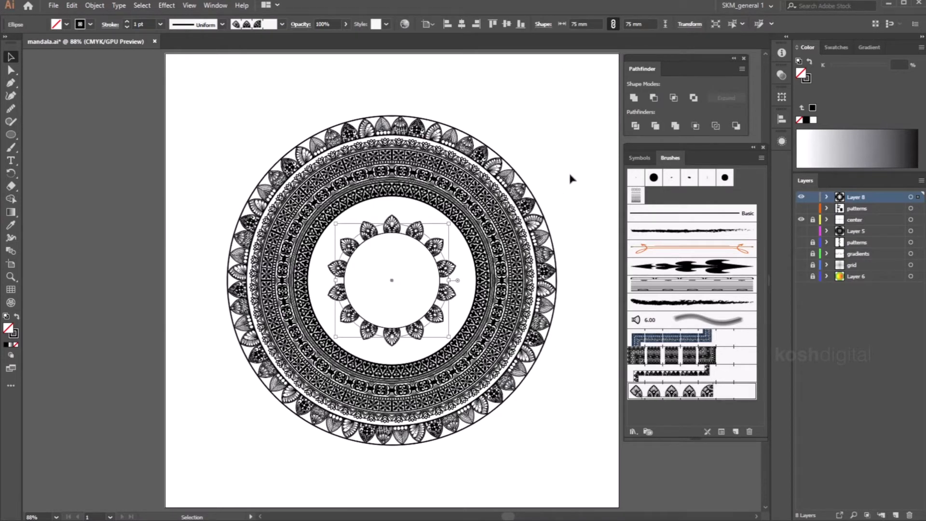
{"action": "mouse_move", "coordinate": [572, 383]}
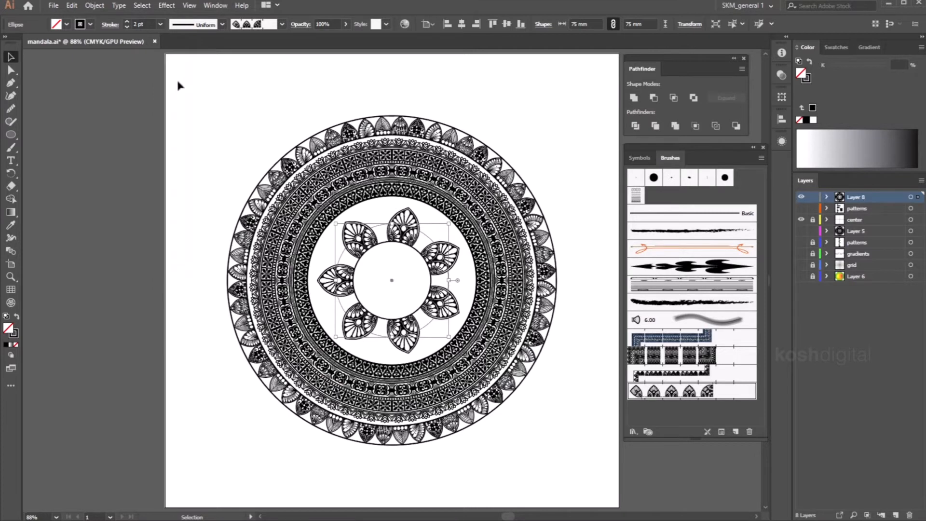
{"action": "mouse_move", "coordinate": [405, 269]}
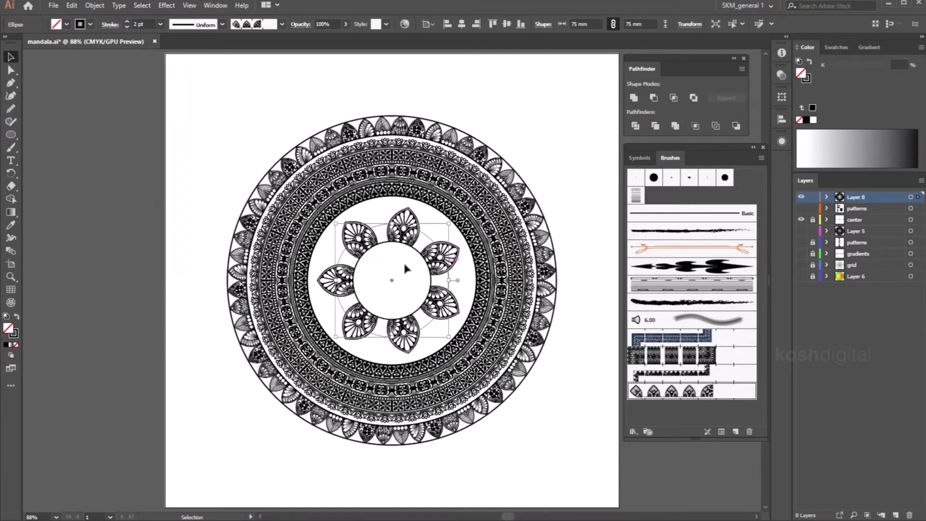
{"action": "left_click", "coordinate": [142, 24]}
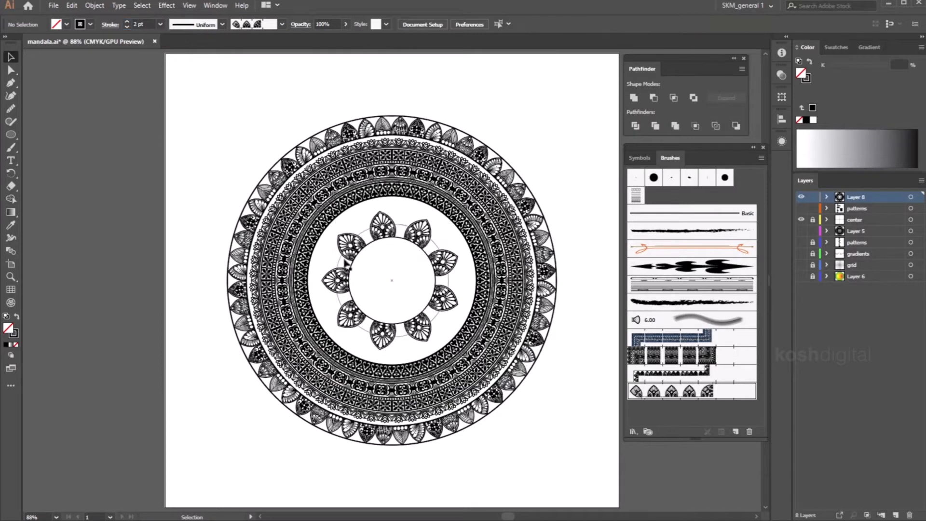
{"action": "left_click", "coordinate": [160, 24]}
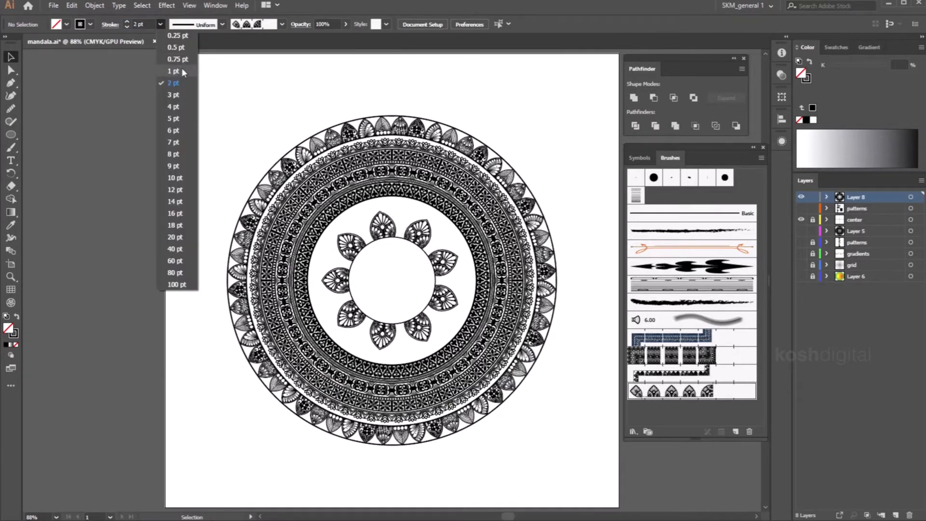
{"action": "left_click", "coordinate": [173, 71]}
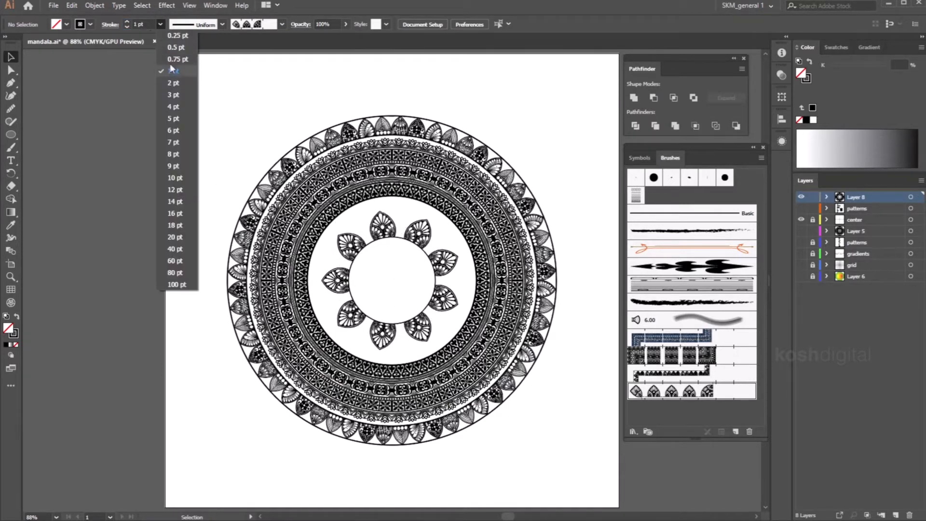
{"action": "left_click", "coordinate": [178, 58]}
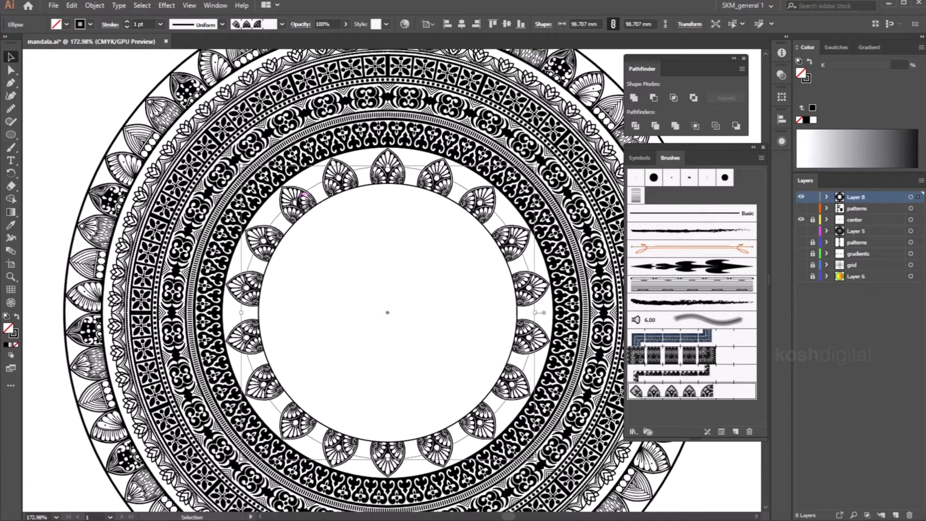
{"action": "mouse_move", "coordinate": [528, 310]}
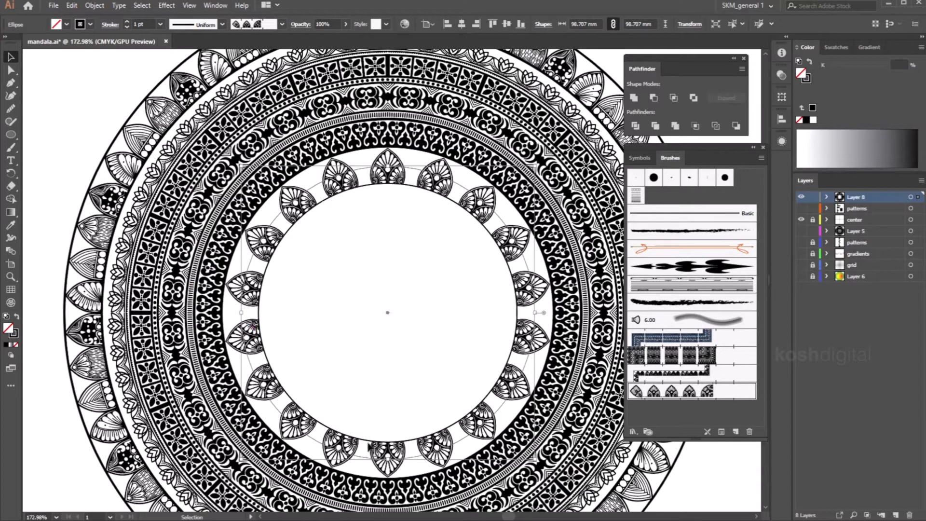
{"action": "mouse_move", "coordinate": [421, 238]}
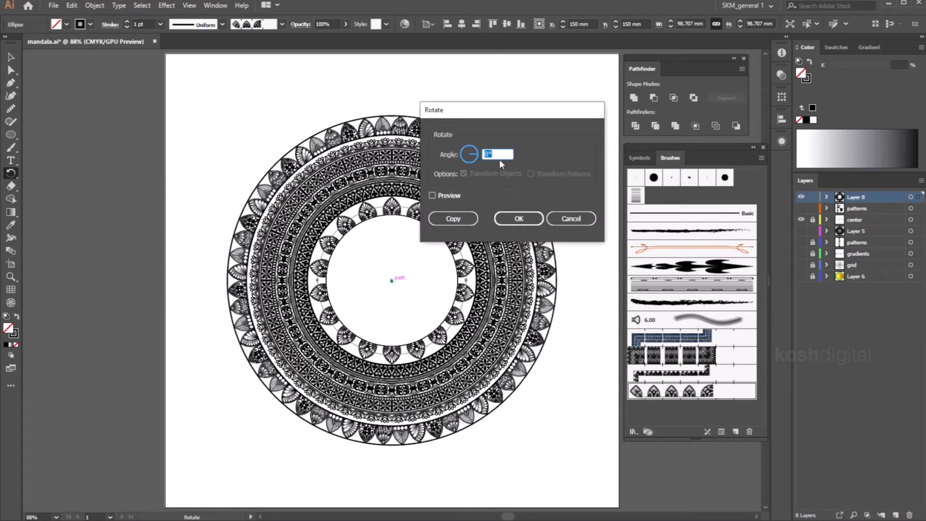
- Make a copy of the petal ring rotated by 10°, previewing first
{"action": "type", "text": "10"}
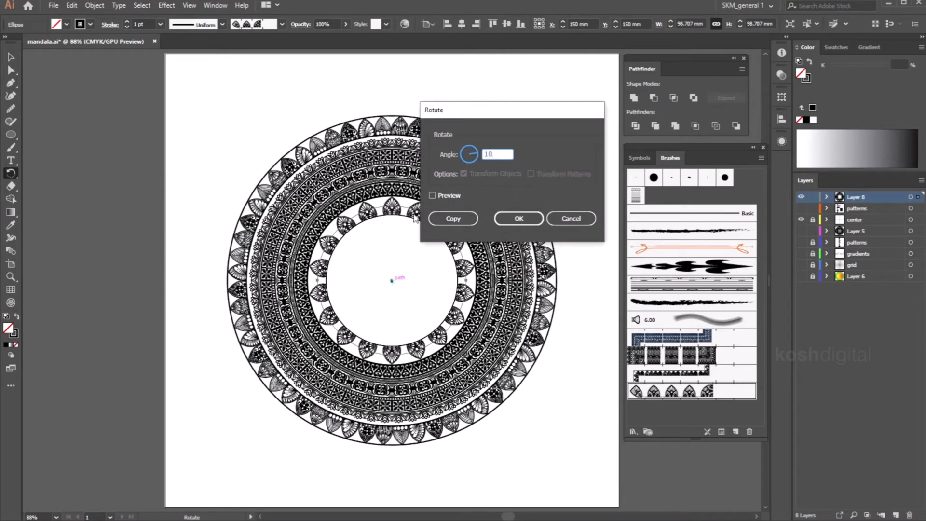
{"action": "left_click", "coordinate": [432, 196]}
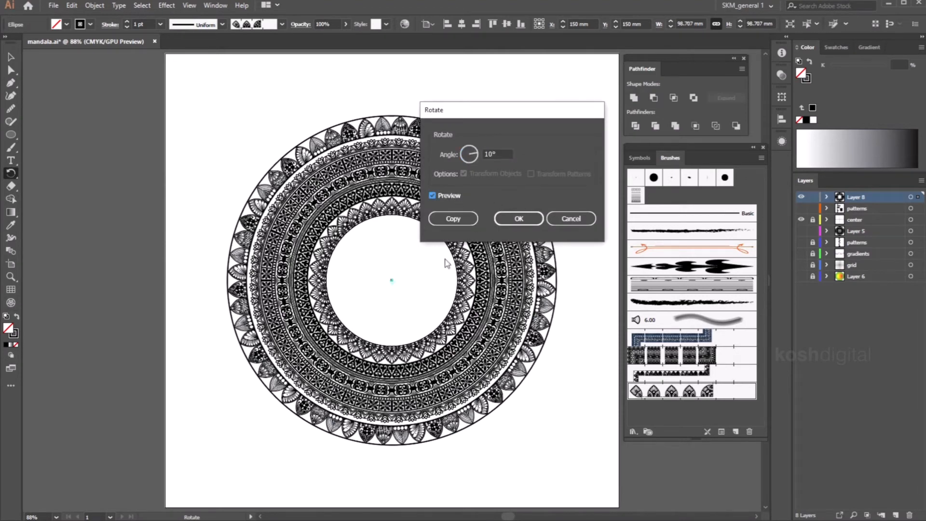
{"action": "left_click", "coordinate": [518, 218]}
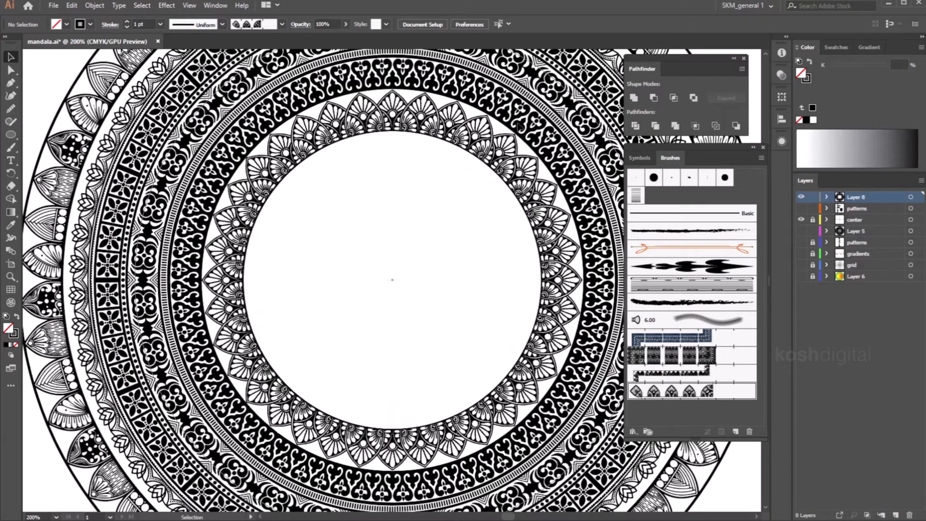
{"action": "mouse_move", "coordinate": [496, 345]}
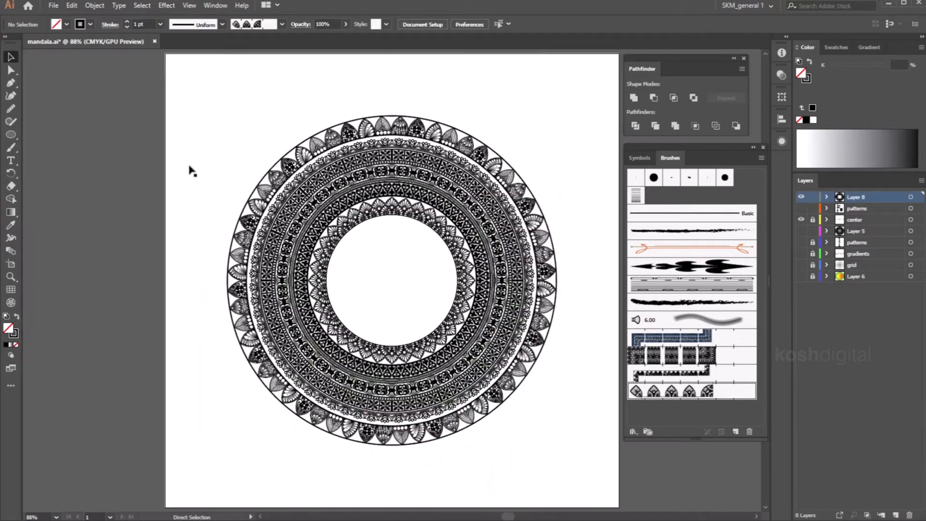
- Hide the mandala, show the pattern tiles, and select the orange petal tile
{"action": "left_click", "coordinate": [801, 197]}
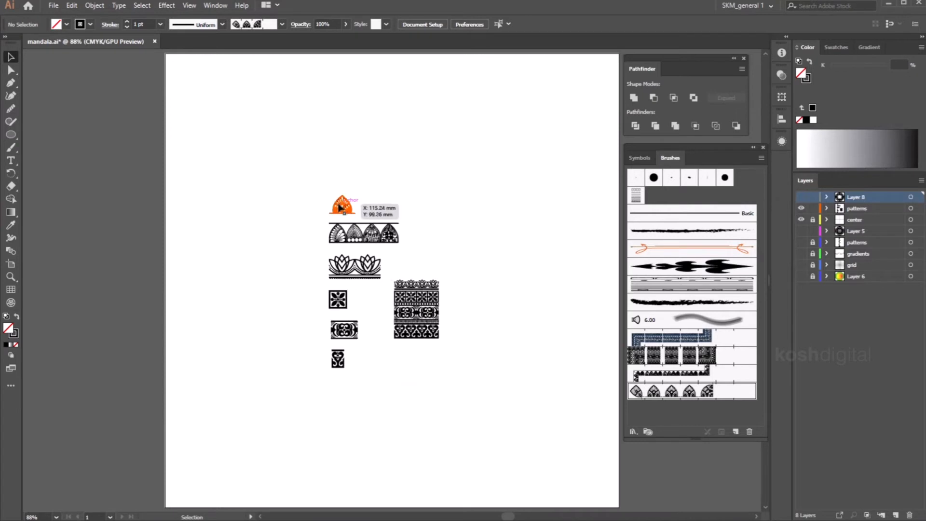
{"action": "left_click", "coordinate": [343, 204]}
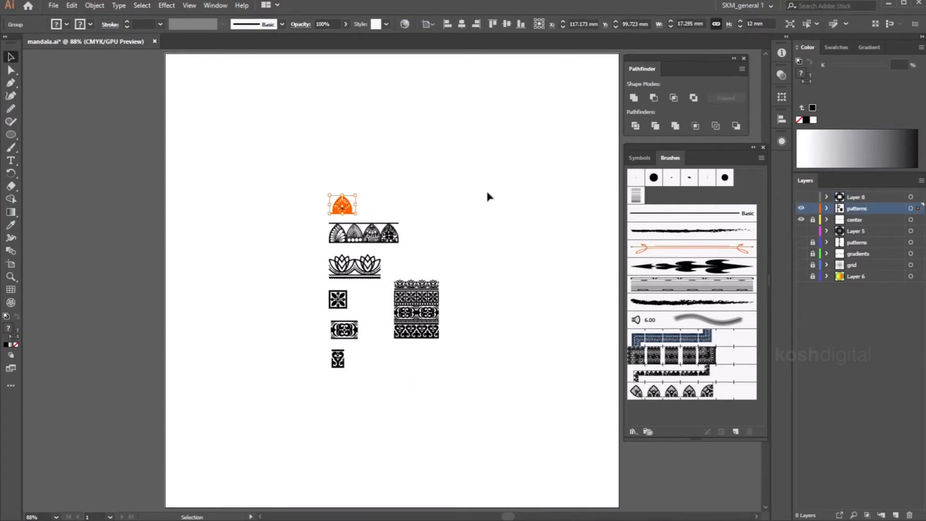
{"action": "mouse_move", "coordinate": [526, 230]}
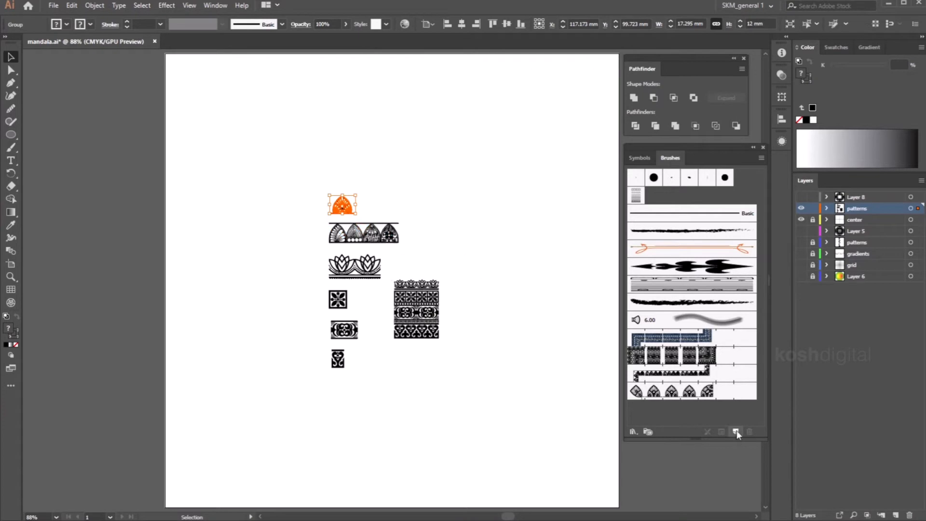
- Save the petal tile as a fourth pattern brush with Flip Across enabled
{"action": "left_click", "coordinate": [736, 432]}
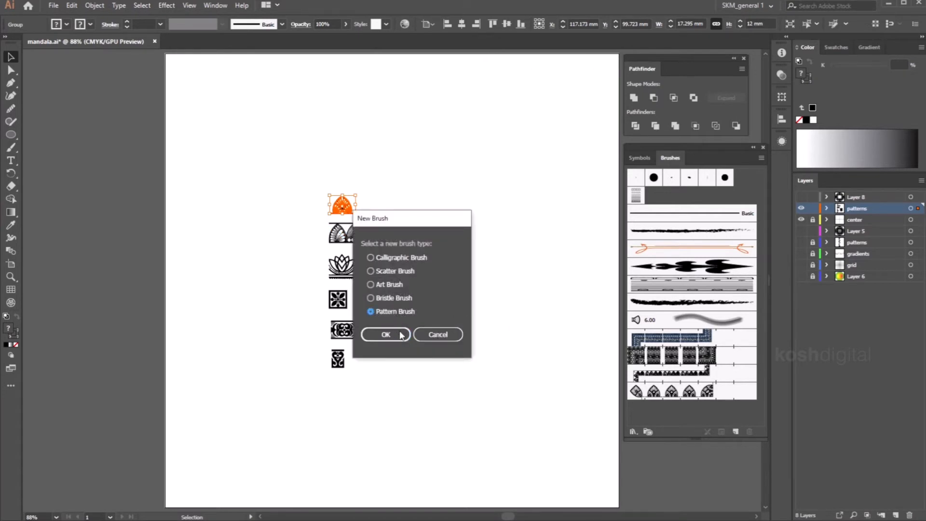
{"action": "left_click", "coordinate": [386, 334]}
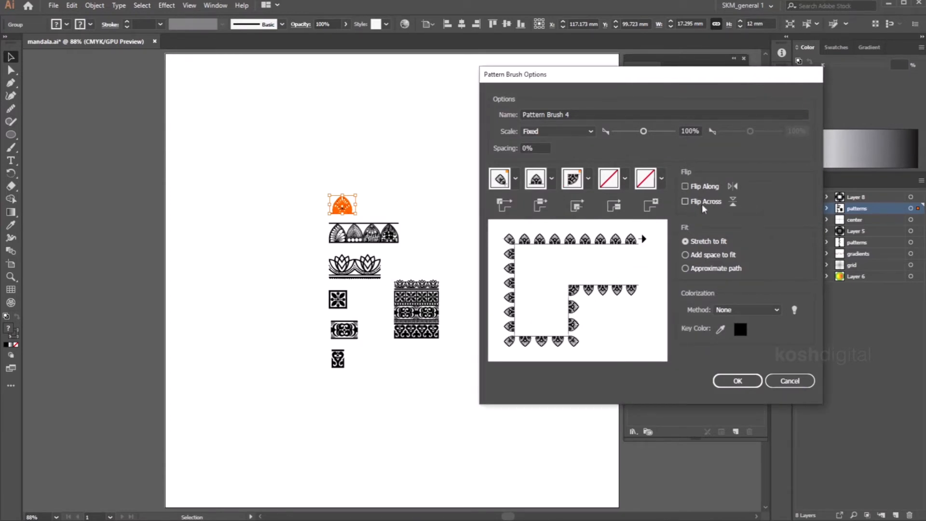
{"action": "left_click", "coordinate": [684, 202]}
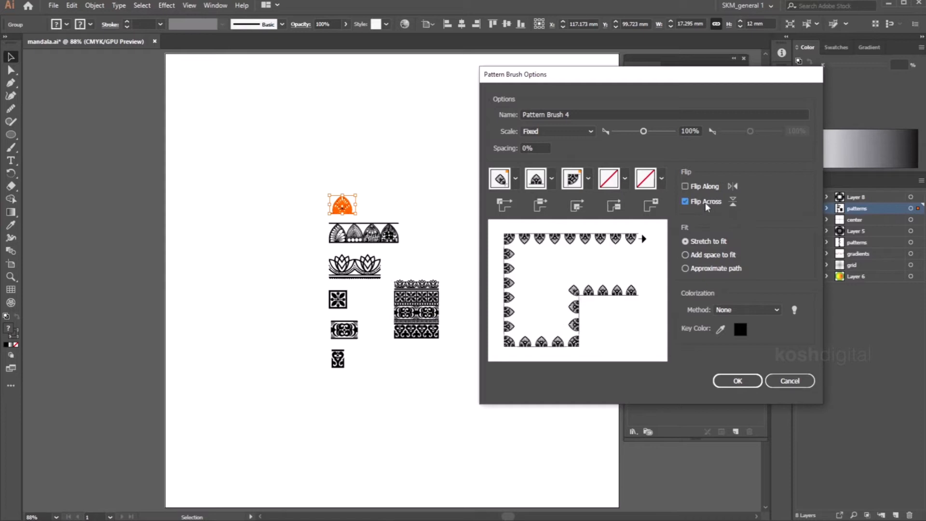
{"action": "left_click", "coordinate": [685, 202]}
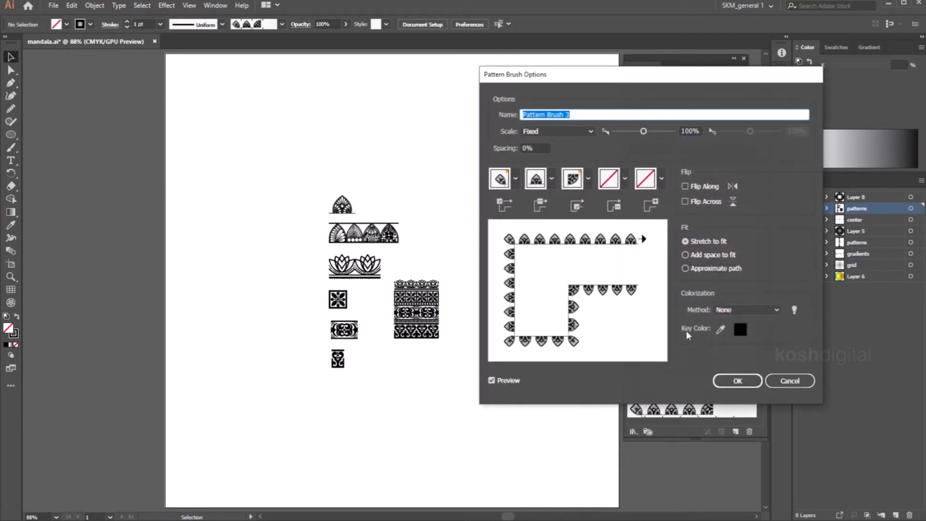
{"action": "left_click", "coordinate": [684, 202]}
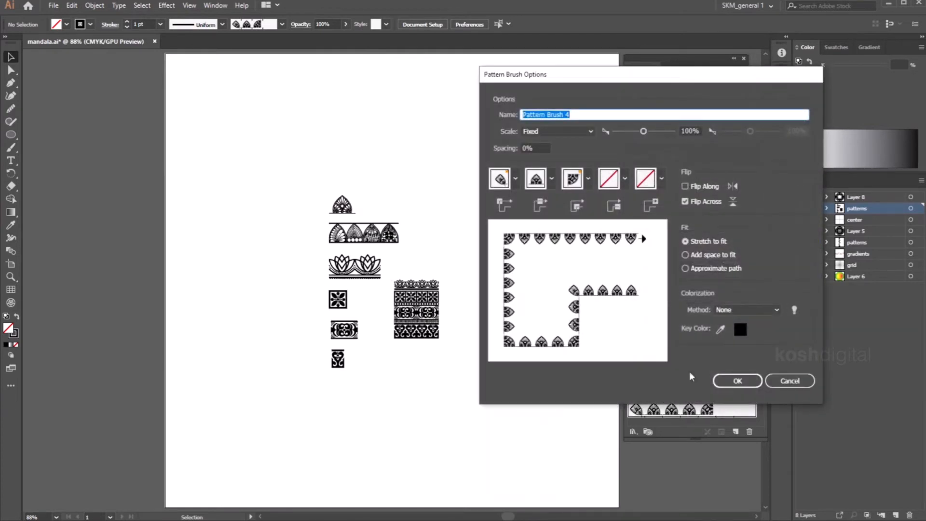
{"action": "left_click", "coordinate": [737, 380]}
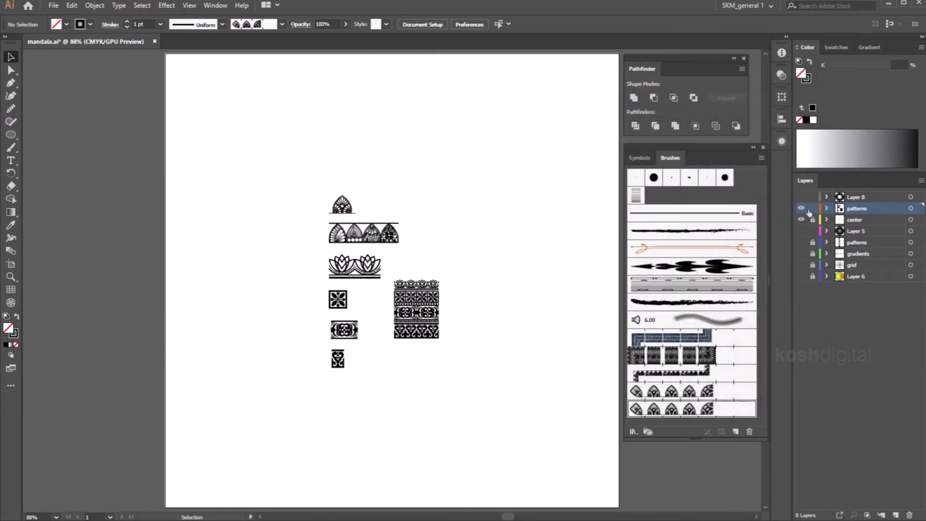
- Hide the pattern tiles layer, show the mandala layer, and place a circle at its centre
{"action": "left_click", "coordinate": [800, 207]}
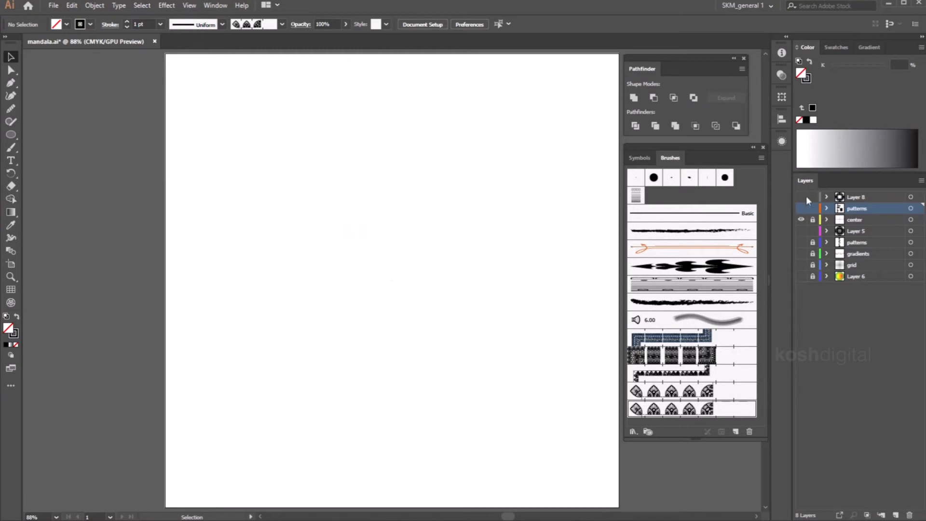
{"action": "left_click", "coordinate": [800, 197]}
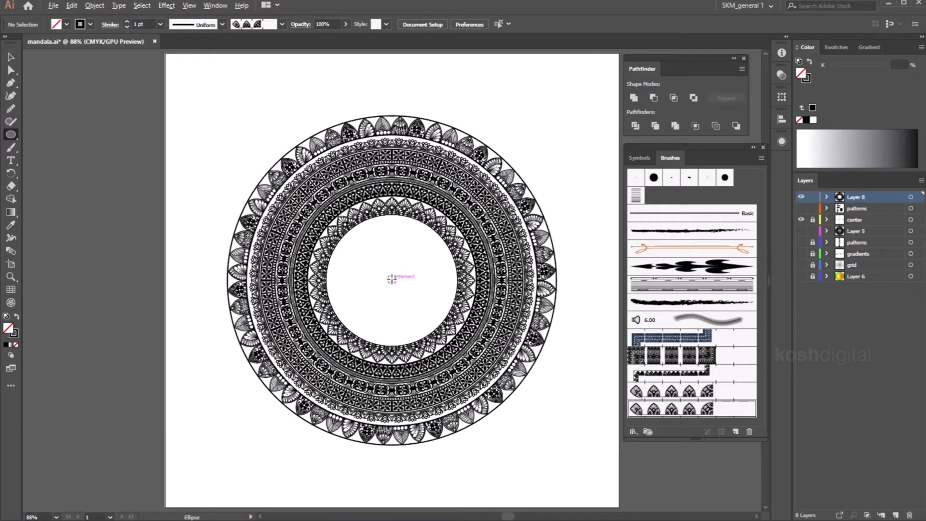
{"action": "left_click", "coordinate": [392, 279]}
{"action": "type", "text": "40"}
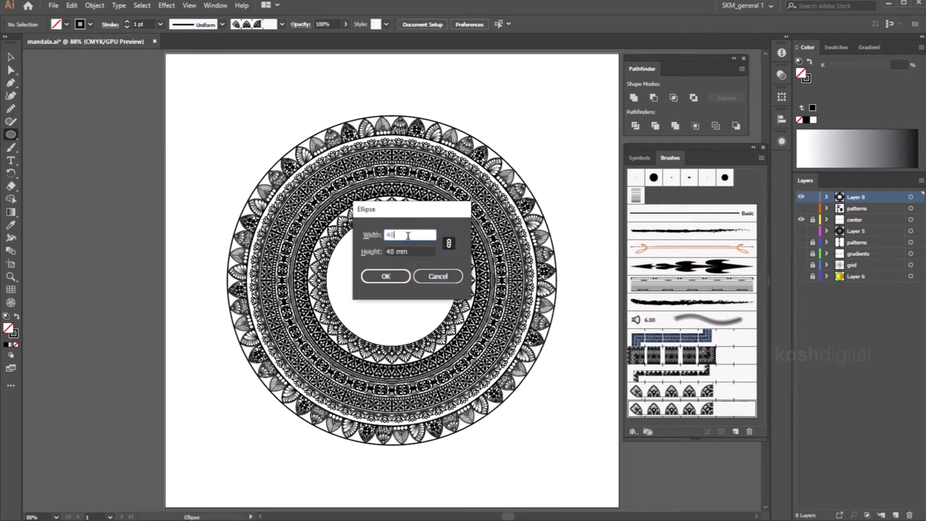
- Apply the petal pattern brush to the centre circle and enlarge it to about 49 mm
{"action": "left_click", "coordinate": [385, 276]}
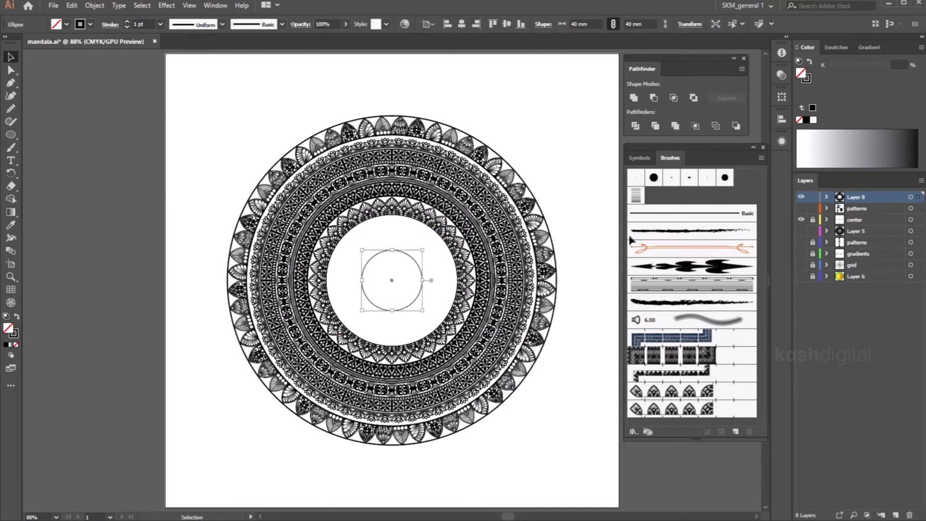
{"action": "left_click", "coordinate": [670, 408]}
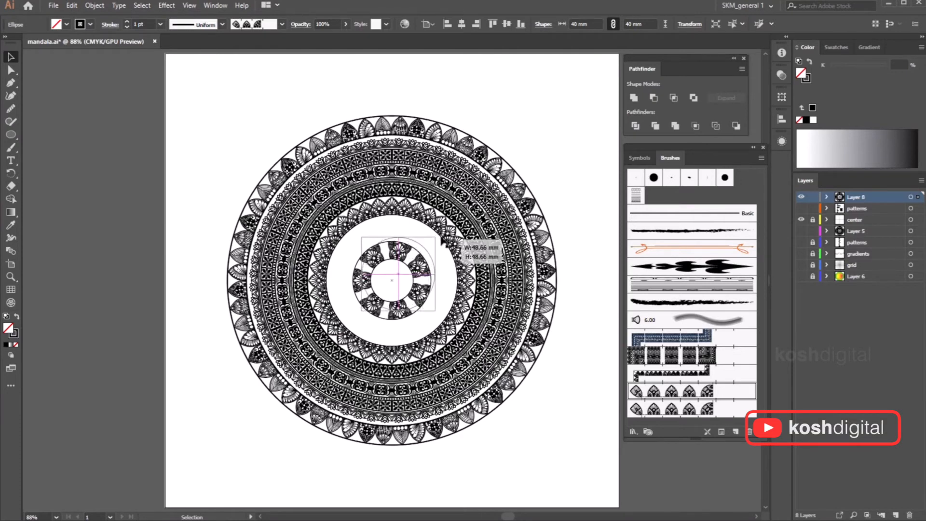
{"action": "left_click_drag", "start_coordinate": [431, 244], "coordinate": [447, 239]}
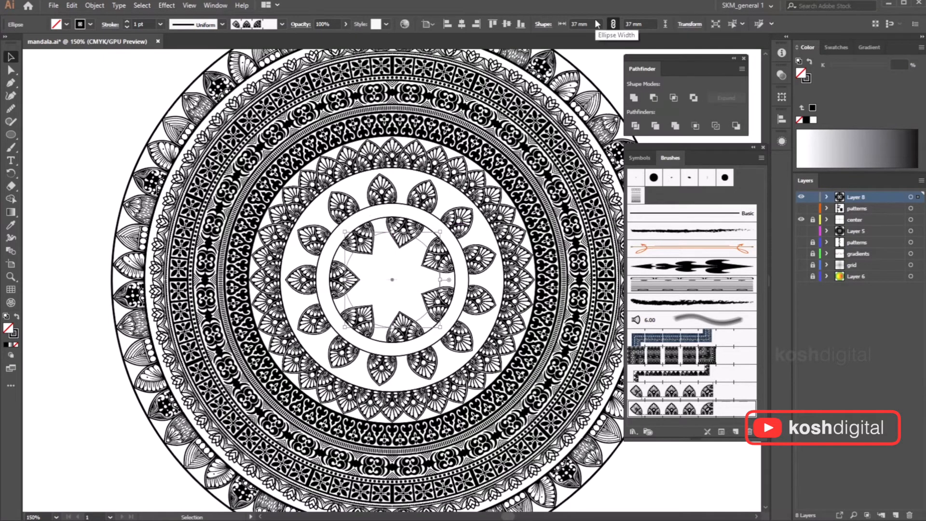
- Resize the centre petal circle to 37 mm and add a 22.5° rotated copy
{"action": "left_click", "coordinate": [661, 21]}
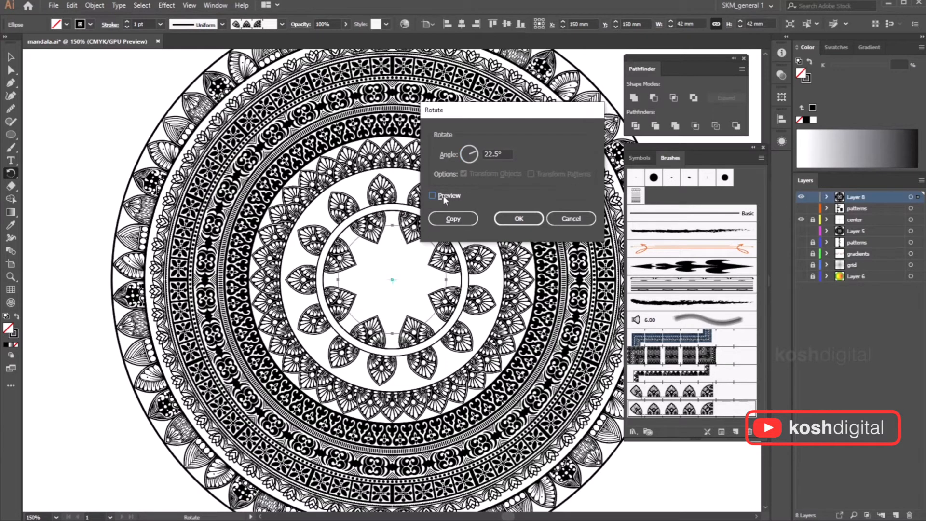
{"action": "left_click", "coordinate": [518, 218]}
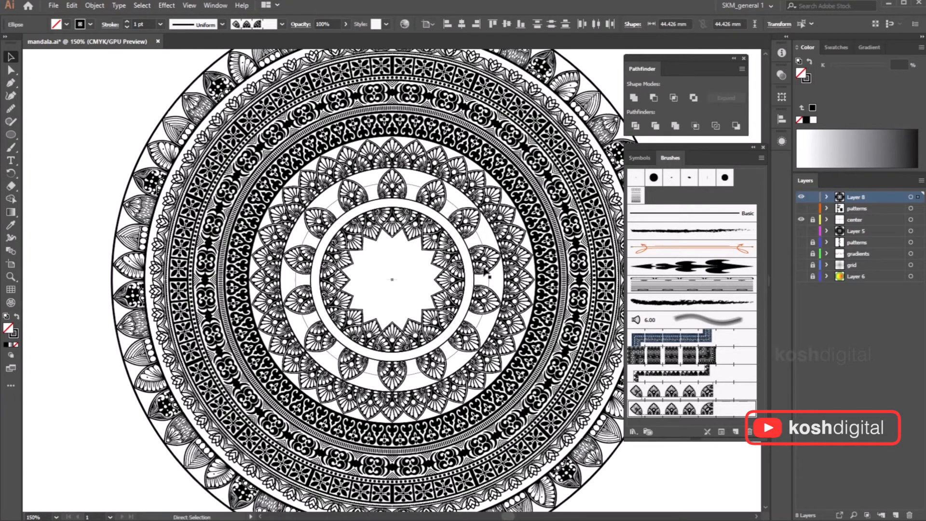
- Duplicate the star-shaped centre petal ring with a 45° rotation to form a layered flower
{"action": "left_click", "coordinate": [391, 279]}
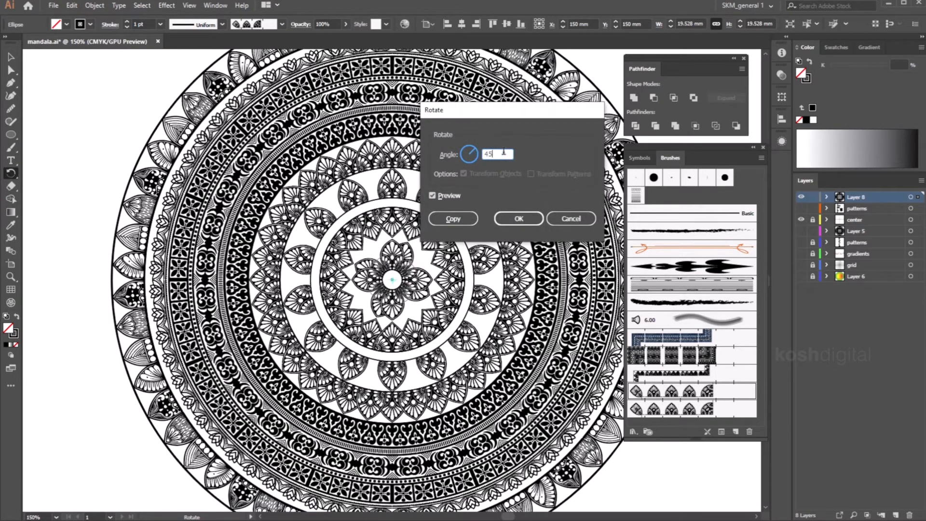
{"action": "left_click", "coordinate": [518, 218]}
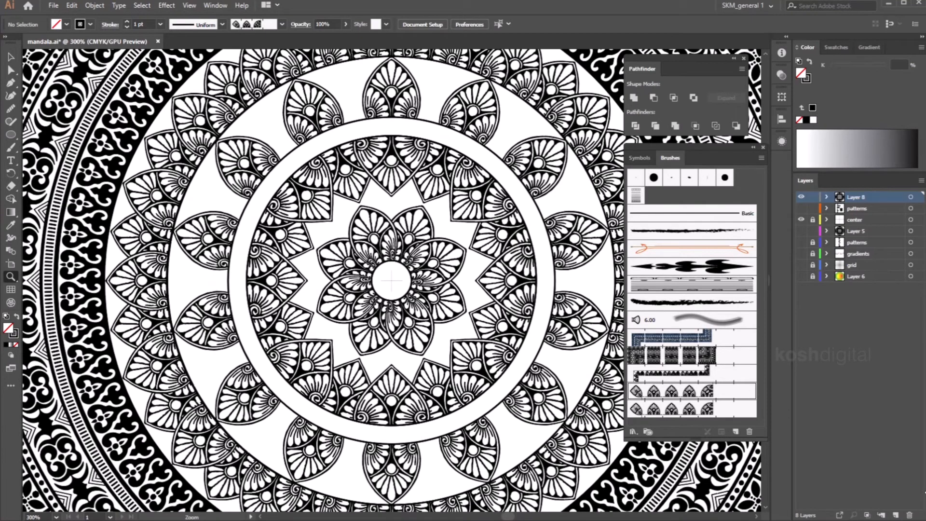
- On a new layer, paint a round dot and copy it rotated 10° around the centre
{"action": "key", "text": "Ctrl+-"}
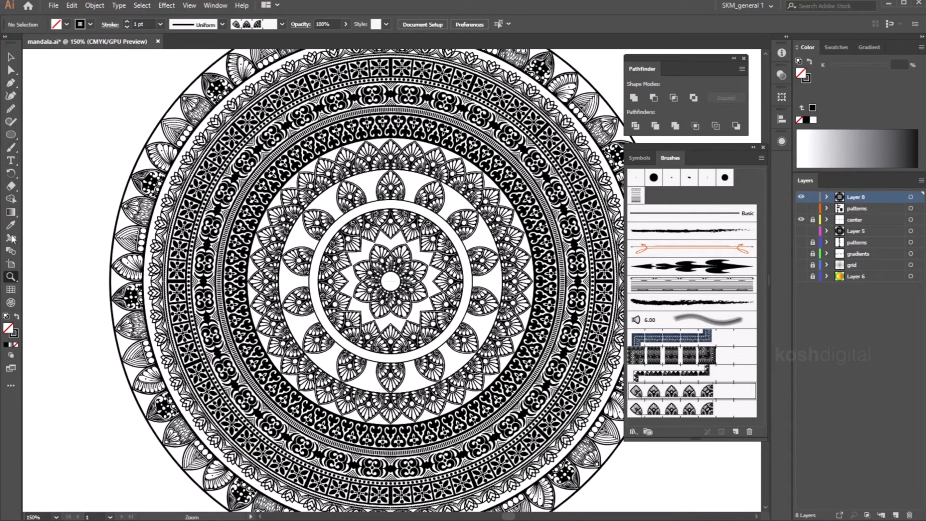
{"action": "left_click", "coordinate": [11, 134]}
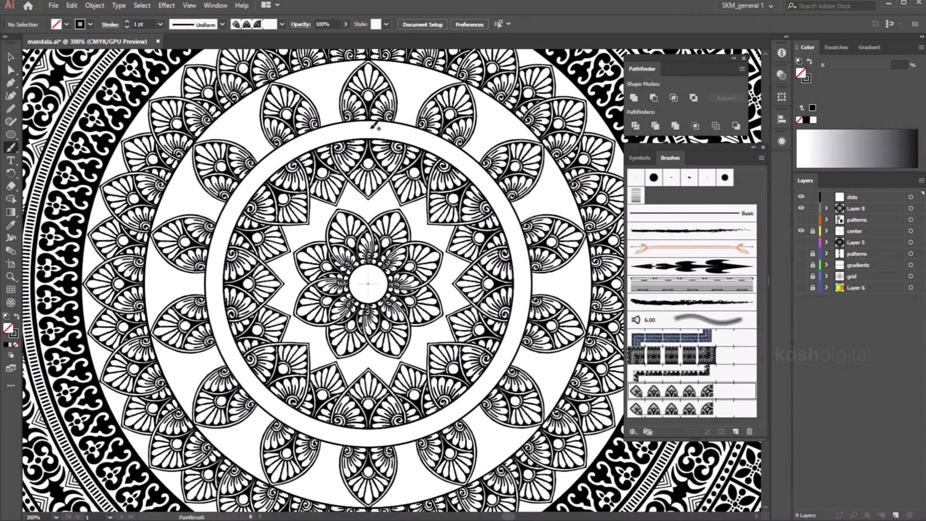
{"action": "left_click", "coordinate": [653, 177]}
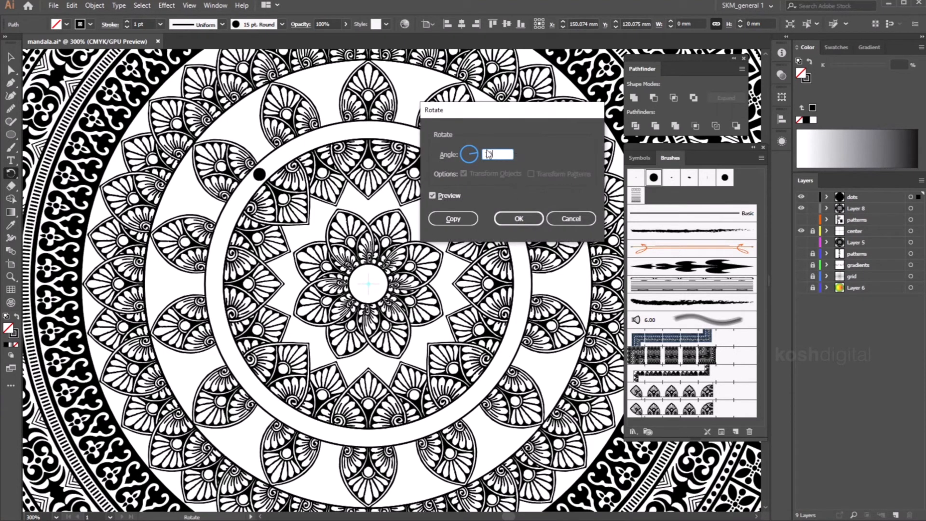
{"action": "type", "text": "10°"}
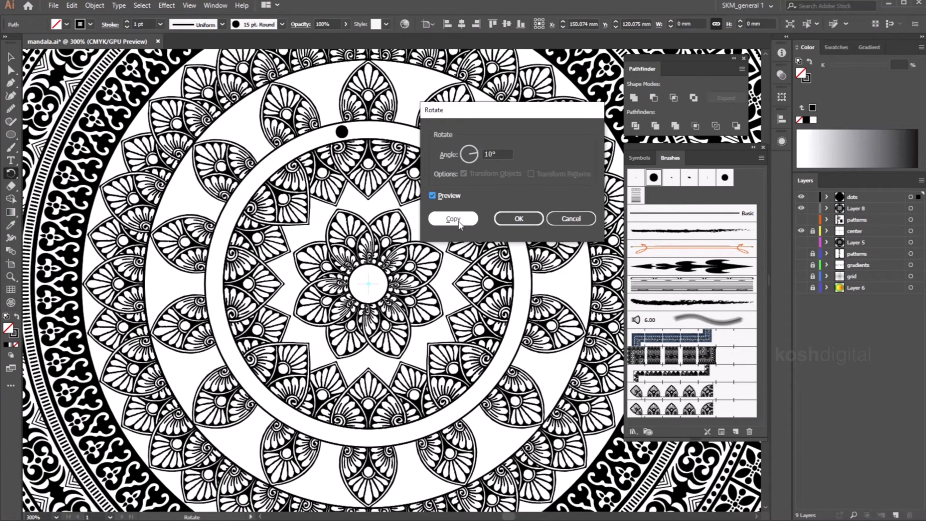
{"action": "left_click", "coordinate": [453, 219]}
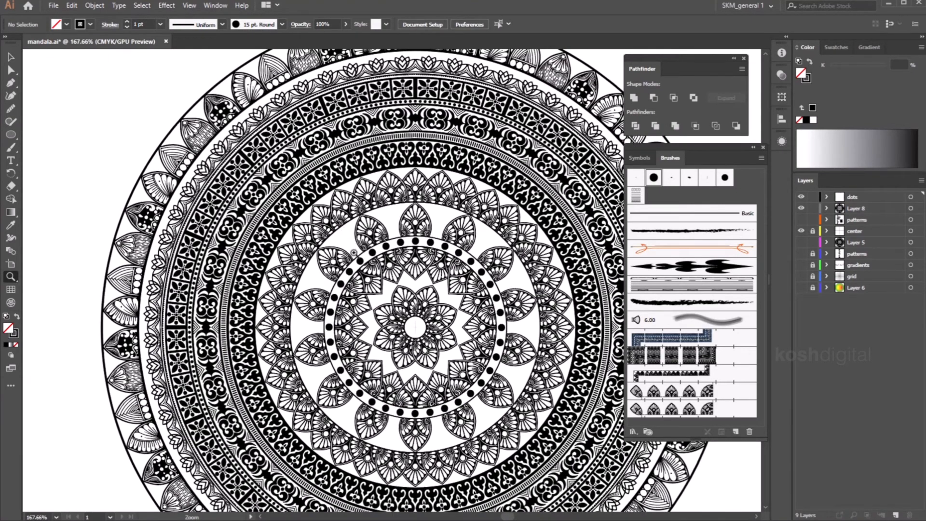
{"action": "mouse_move", "coordinate": [311, 277]}
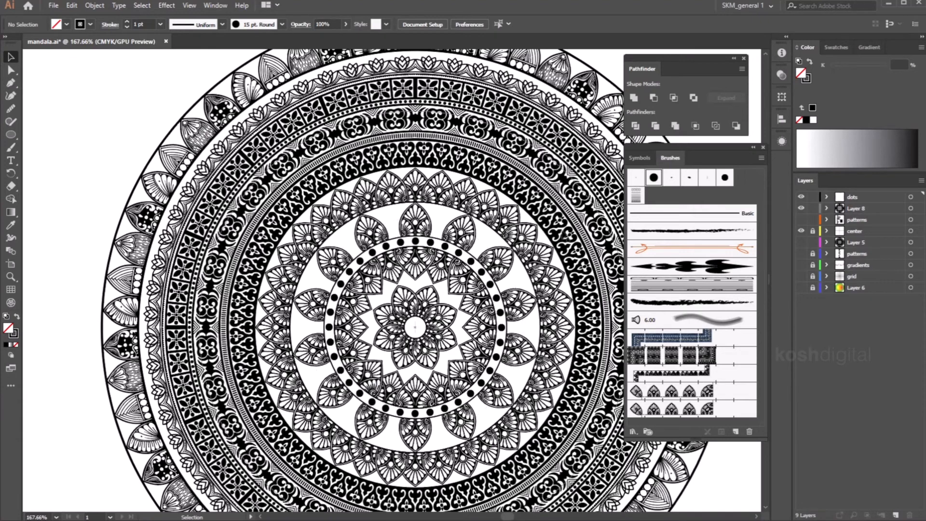
- Paint a larger dot above the petal ring and copy it rotated 360/14 degrees
{"action": "left_click", "coordinate": [11, 147]}
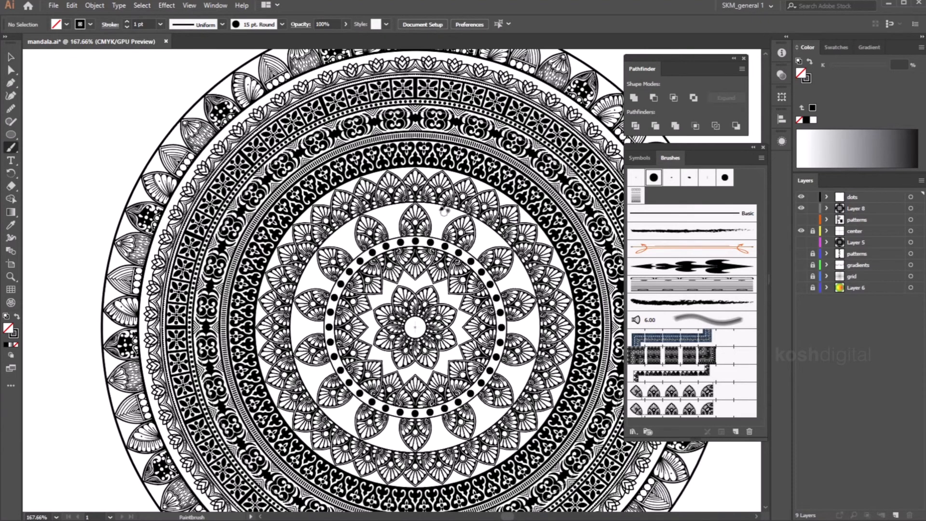
{"action": "mouse_move", "coordinate": [440, 227]}
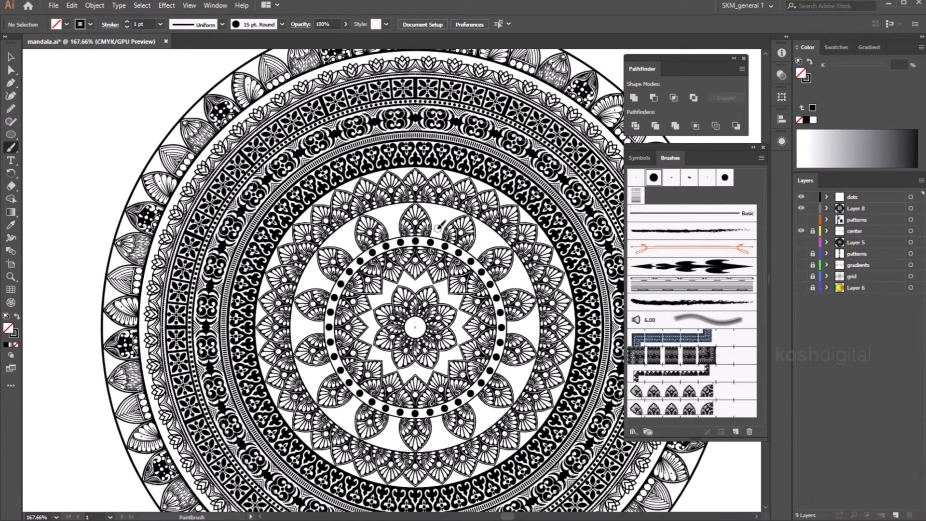
{"action": "mouse_move", "coordinate": [448, 216]}
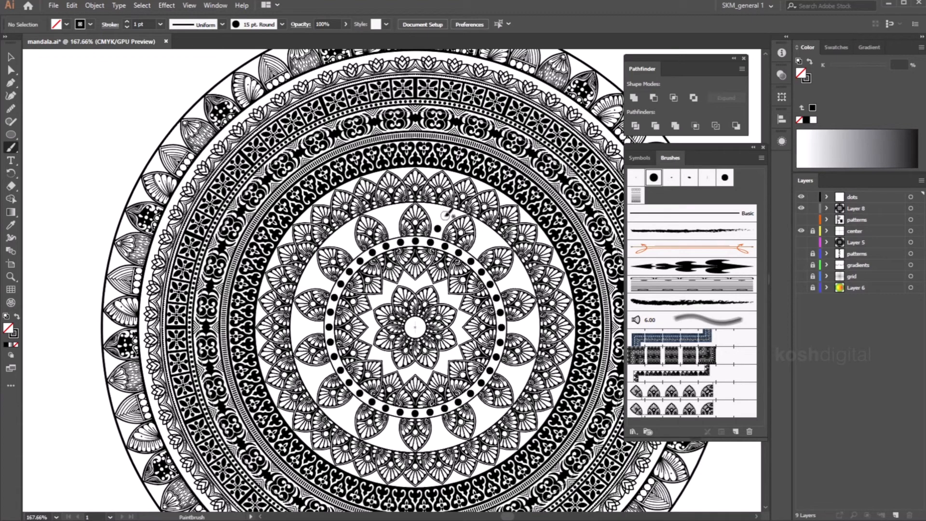
{"action": "mouse_move", "coordinate": [445, 214]}
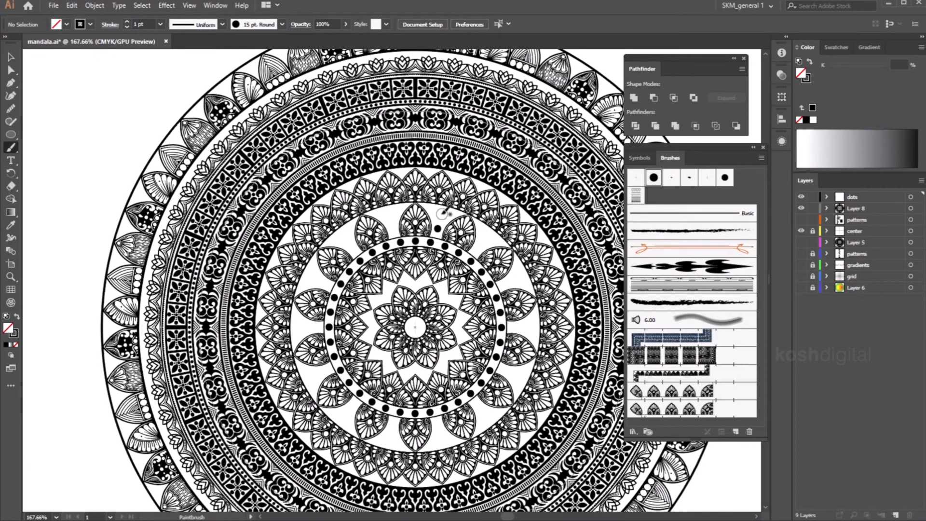
{"action": "left_click", "coordinate": [10, 57]}
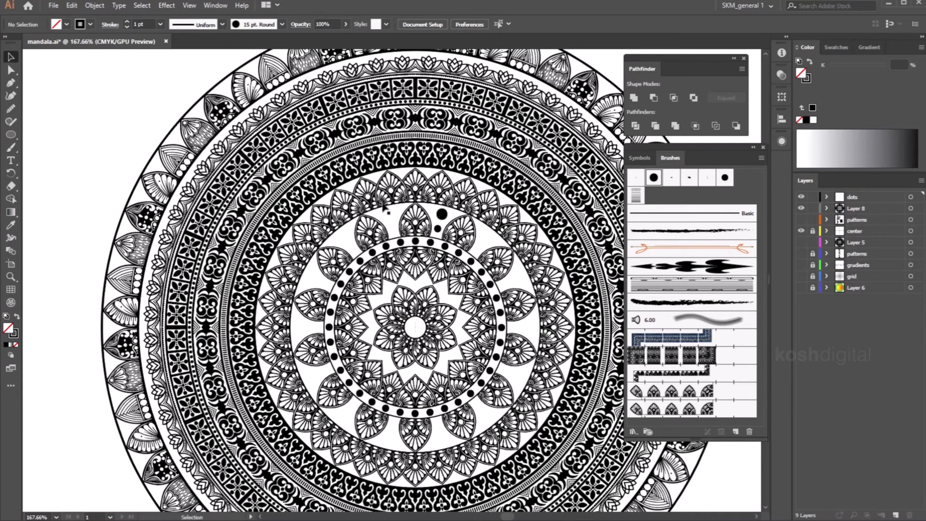
{"action": "left_click", "coordinate": [442, 223]}
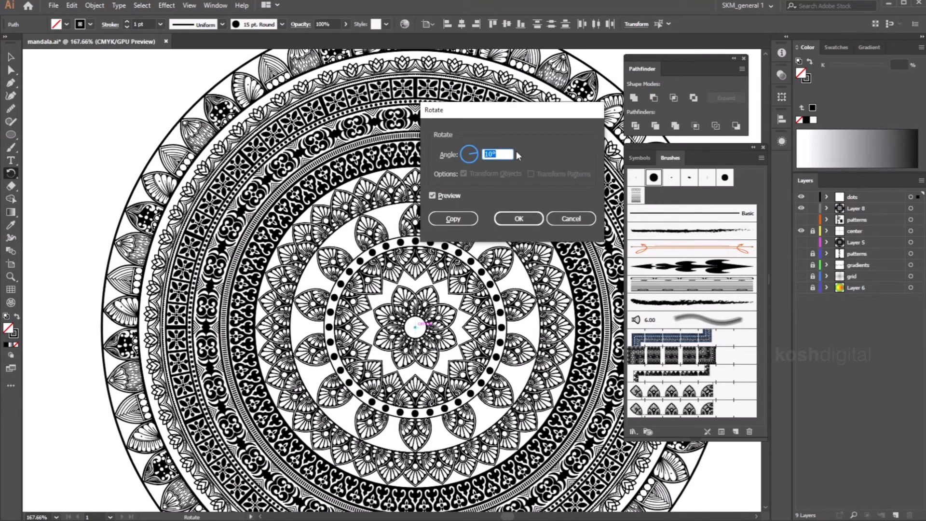
{"action": "type", "text": "360"}
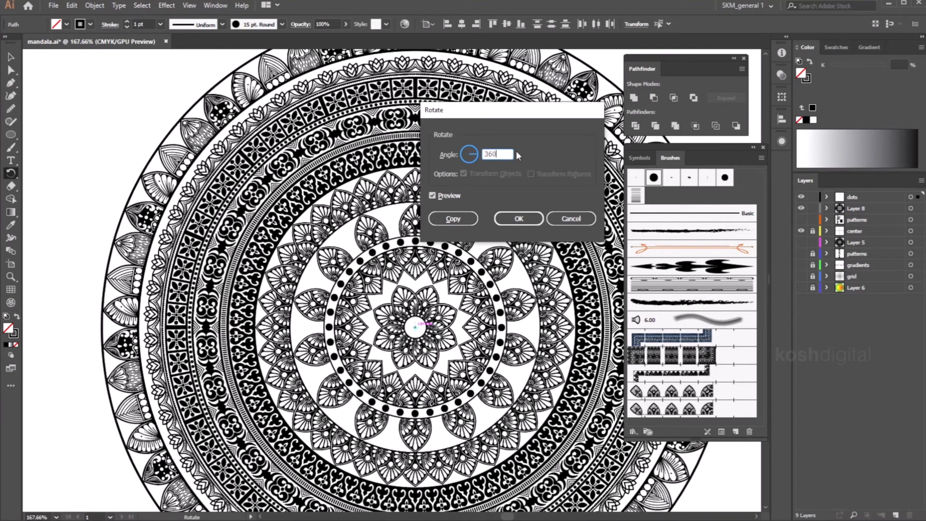
{"action": "type", "text": "/14"}
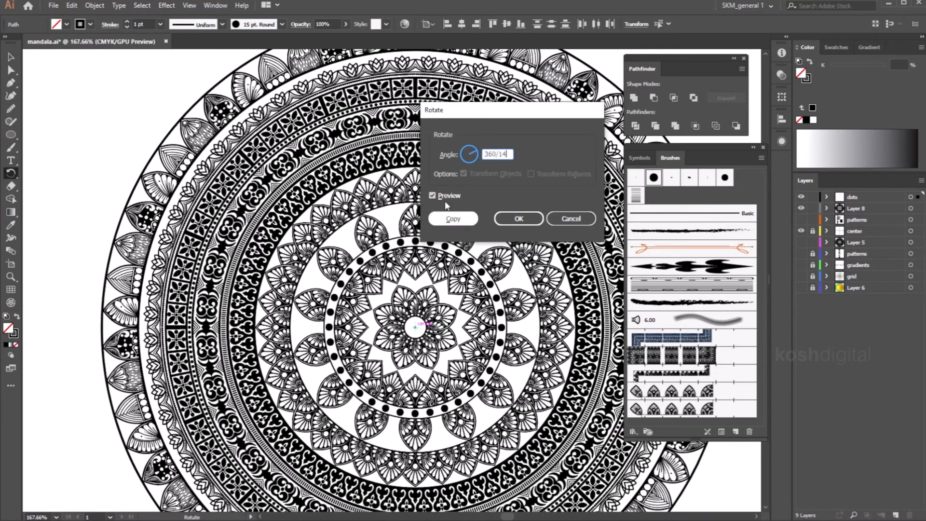
{"action": "left_click", "coordinate": [518, 218]}
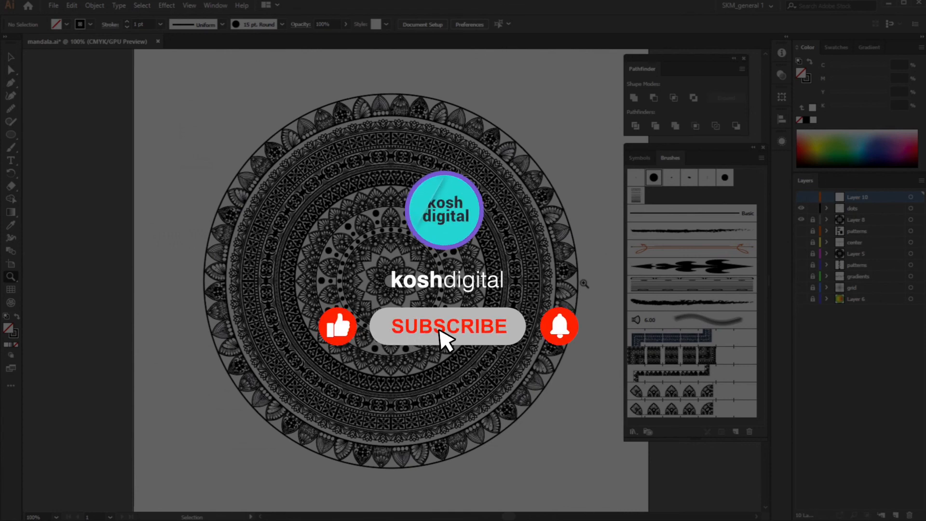
{"action": "mouse_move", "coordinate": [563, 339]}
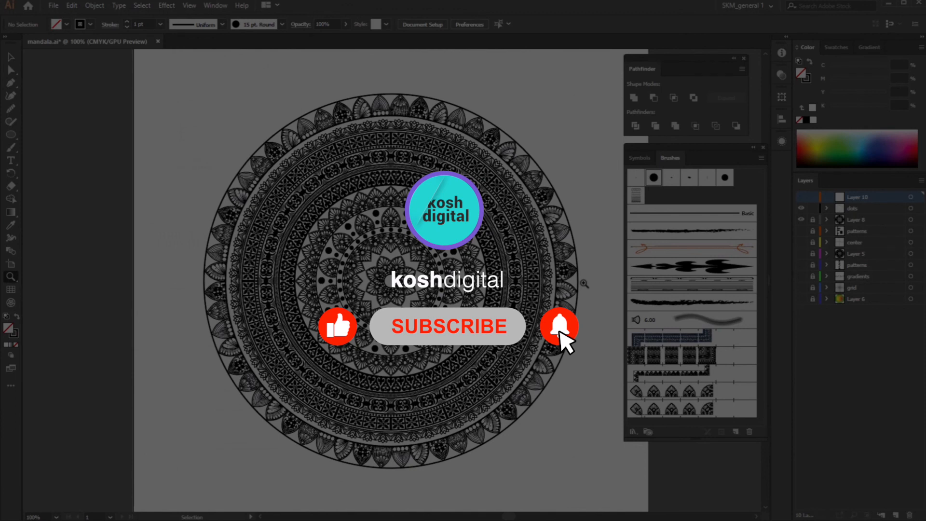